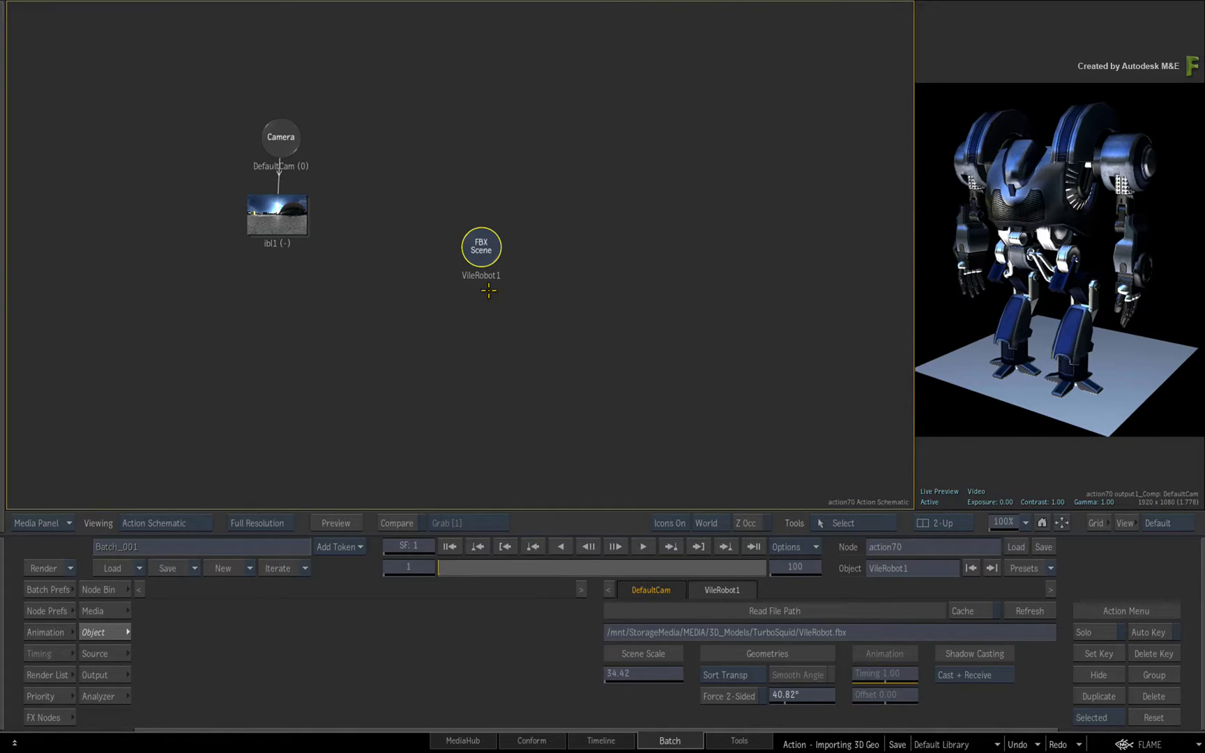
mouse_move(485, 305)
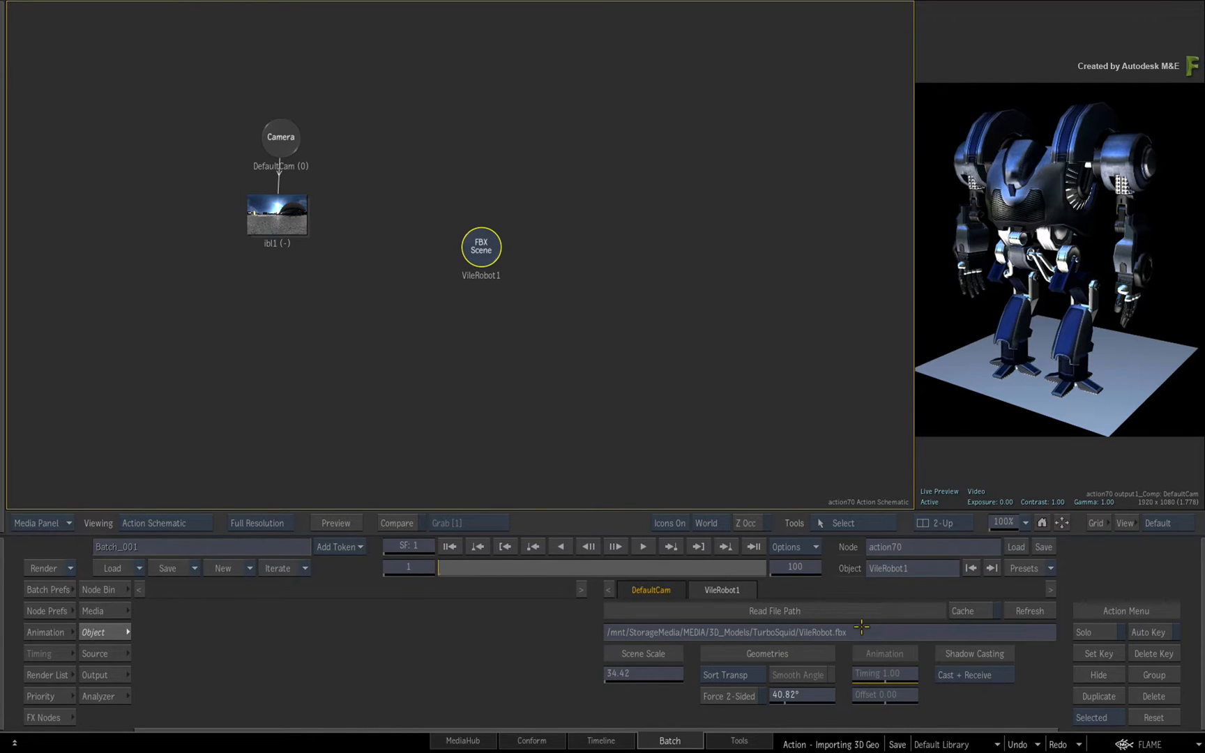
mouse_move(858, 632)
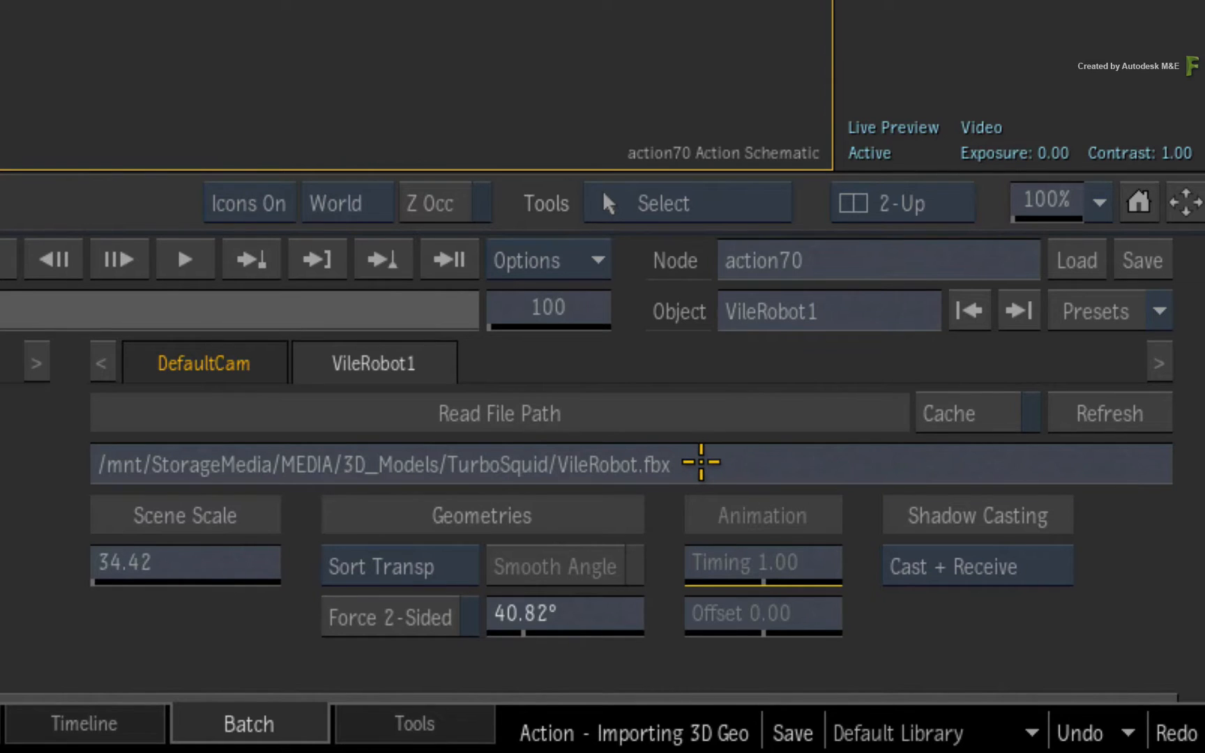
mouse_move(880, 504)
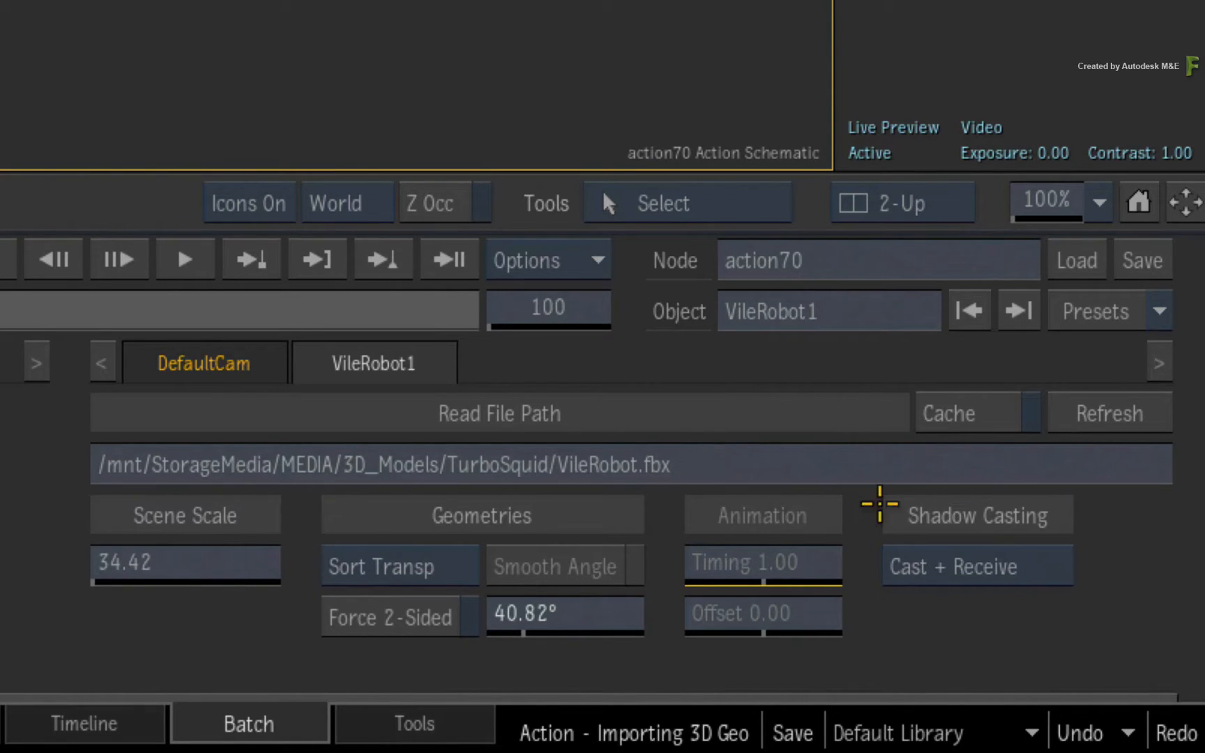
mouse_move(1030, 449)
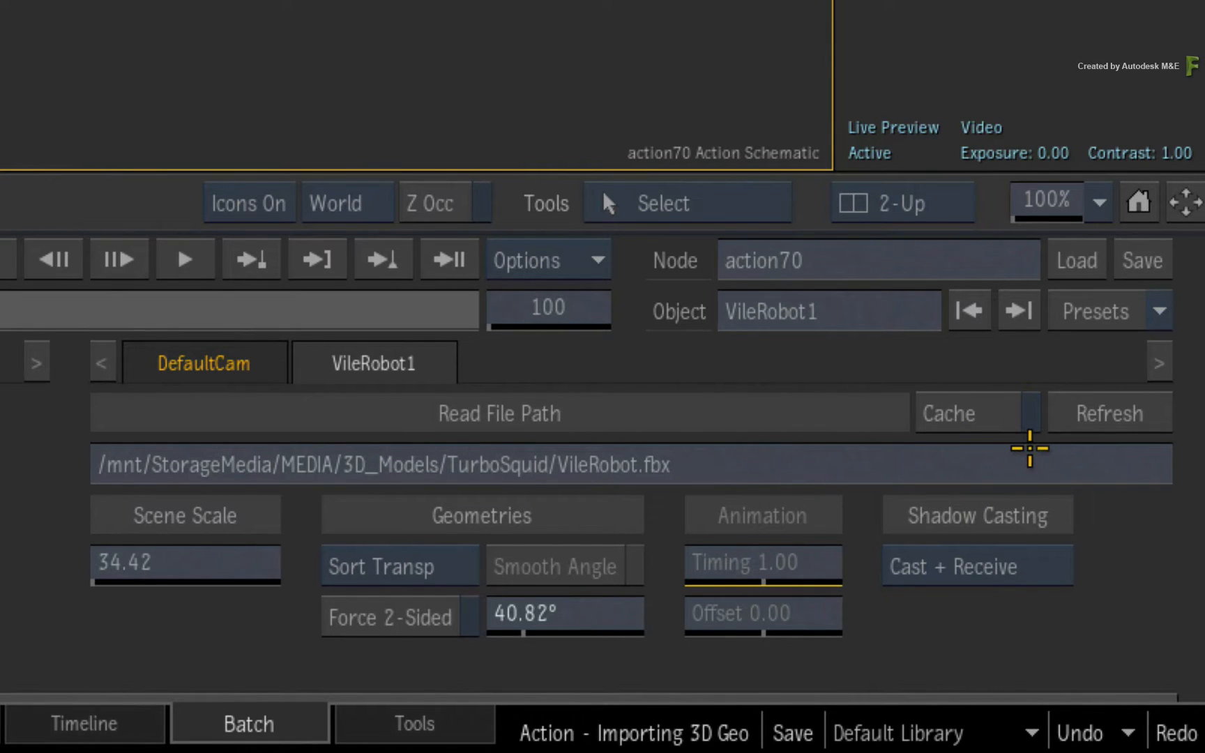
mouse_move(1106, 449)
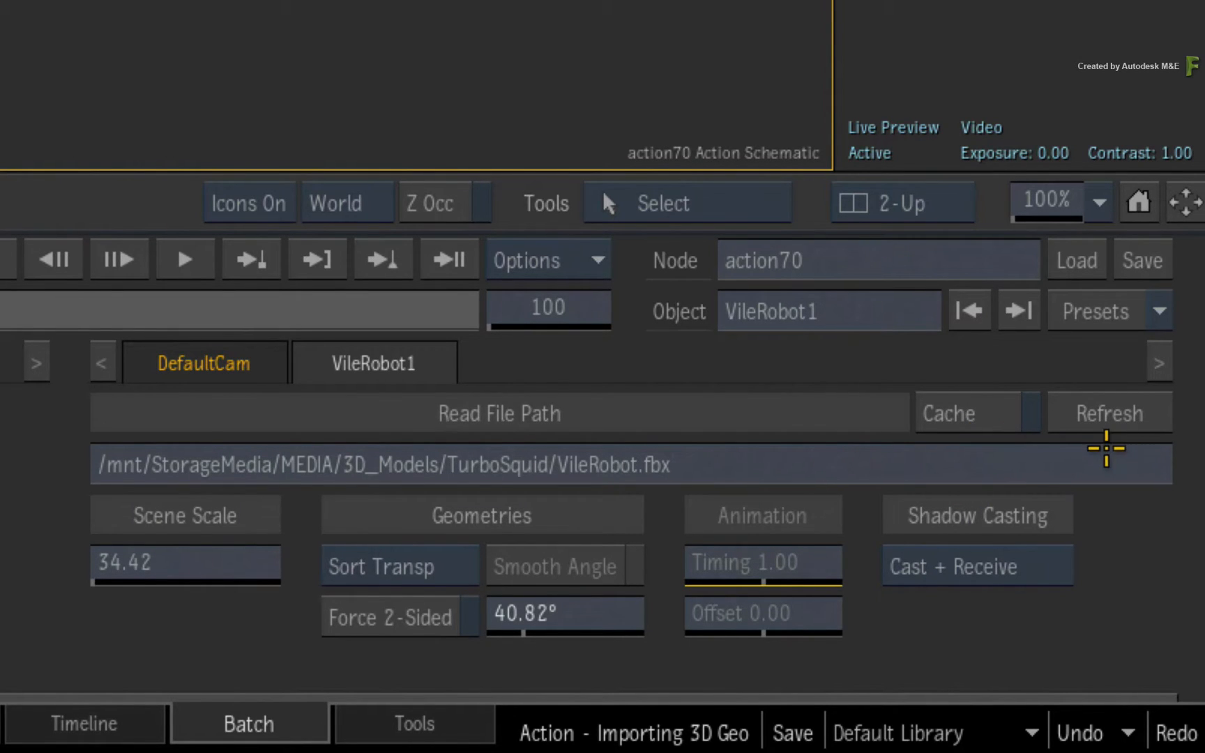
mouse_move(846, 641)
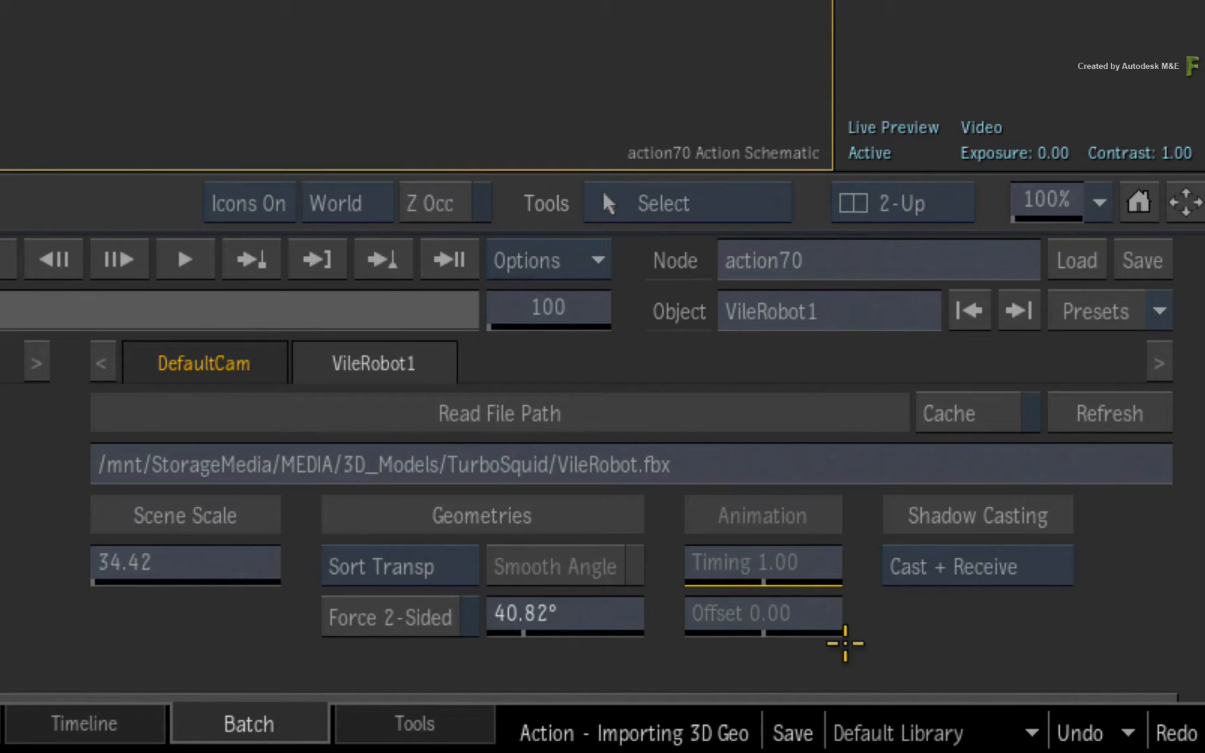
mouse_move(1030, 622)
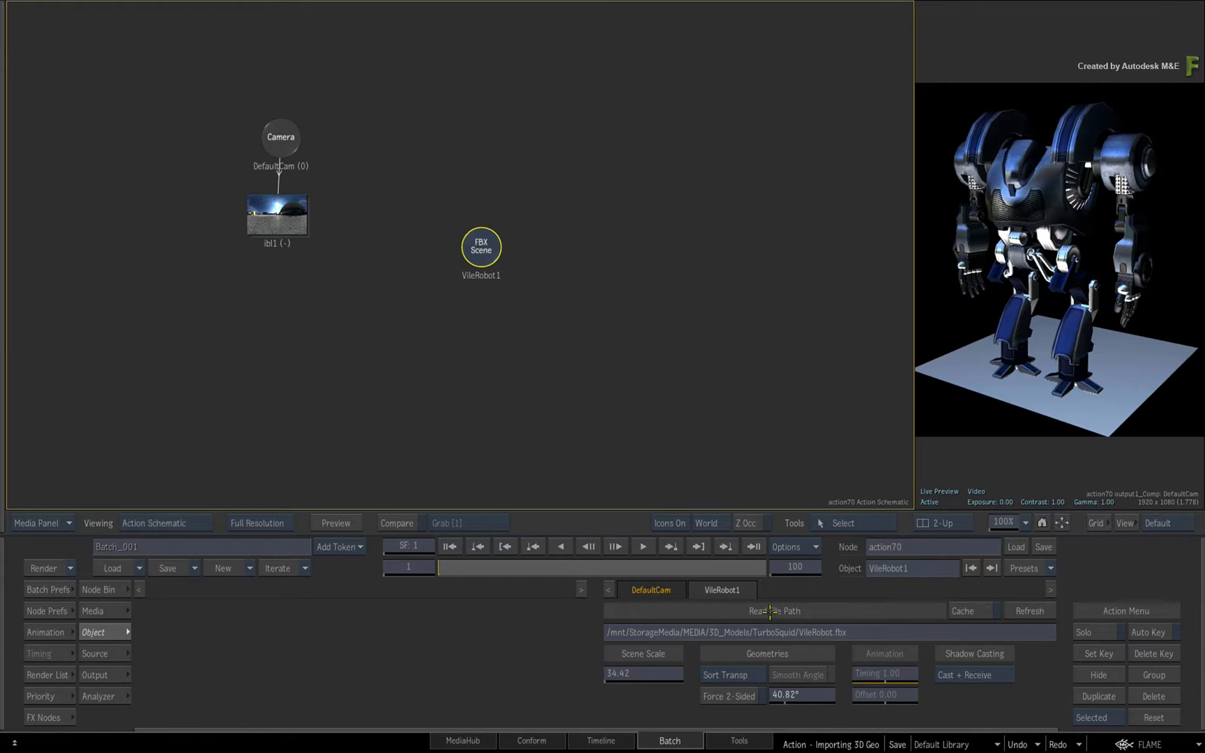
mouse_move(474, 304)
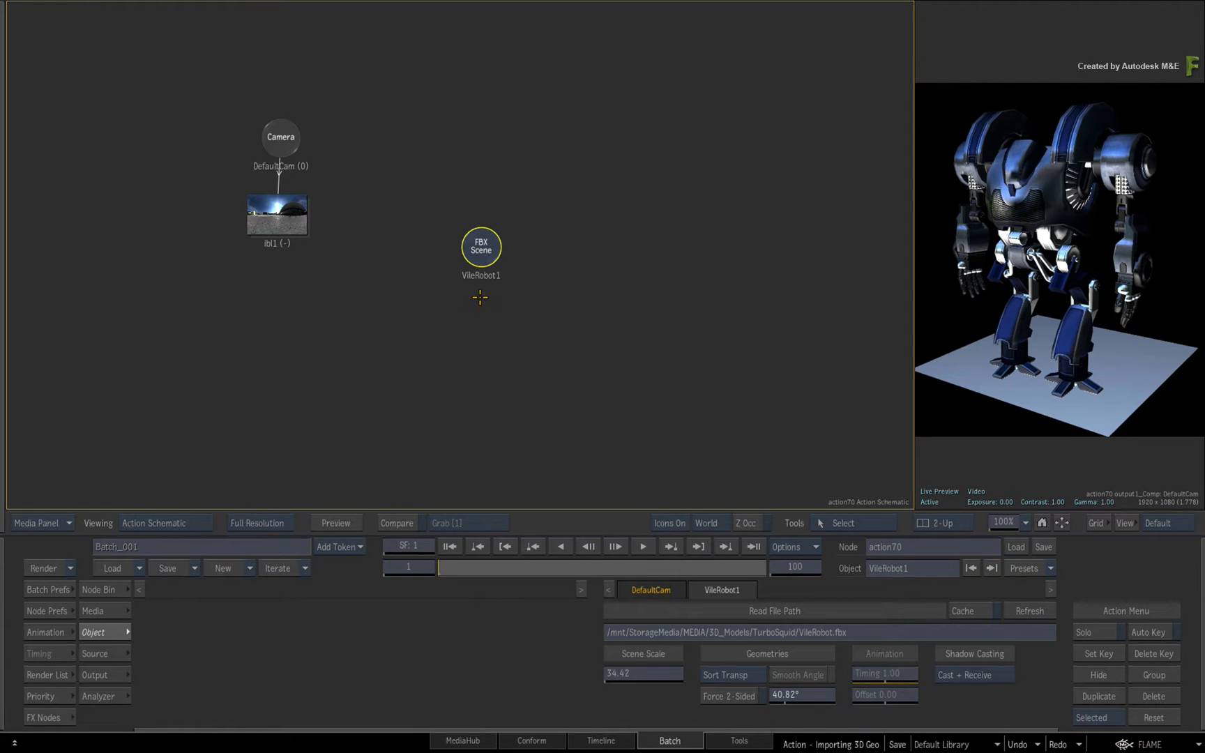
mouse_move(472, 300)
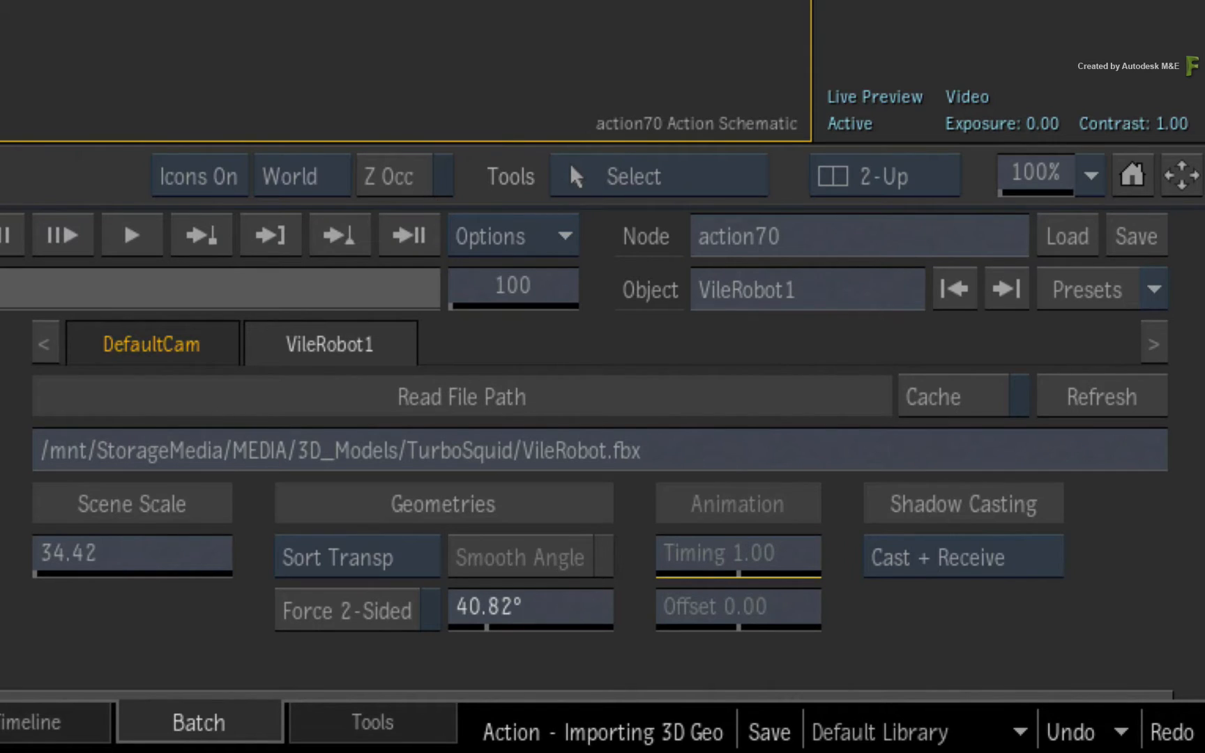
mouse_move(781, 461)
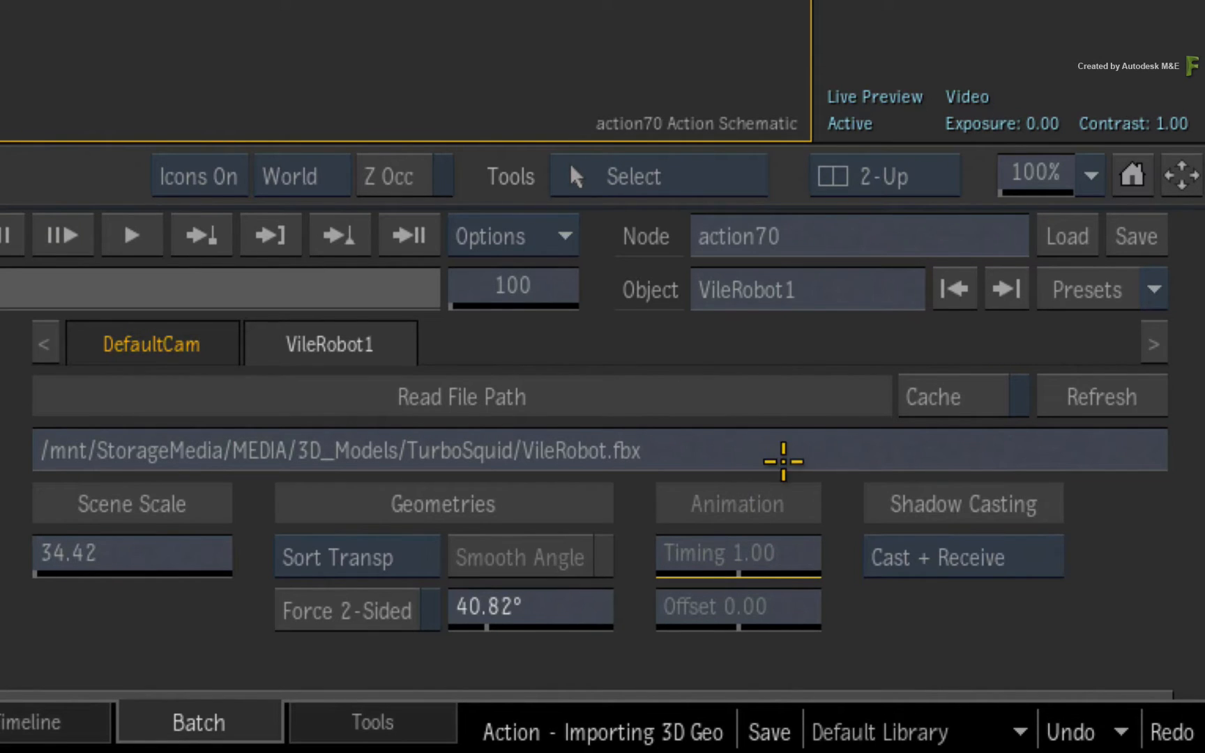
mouse_move(325, 326)
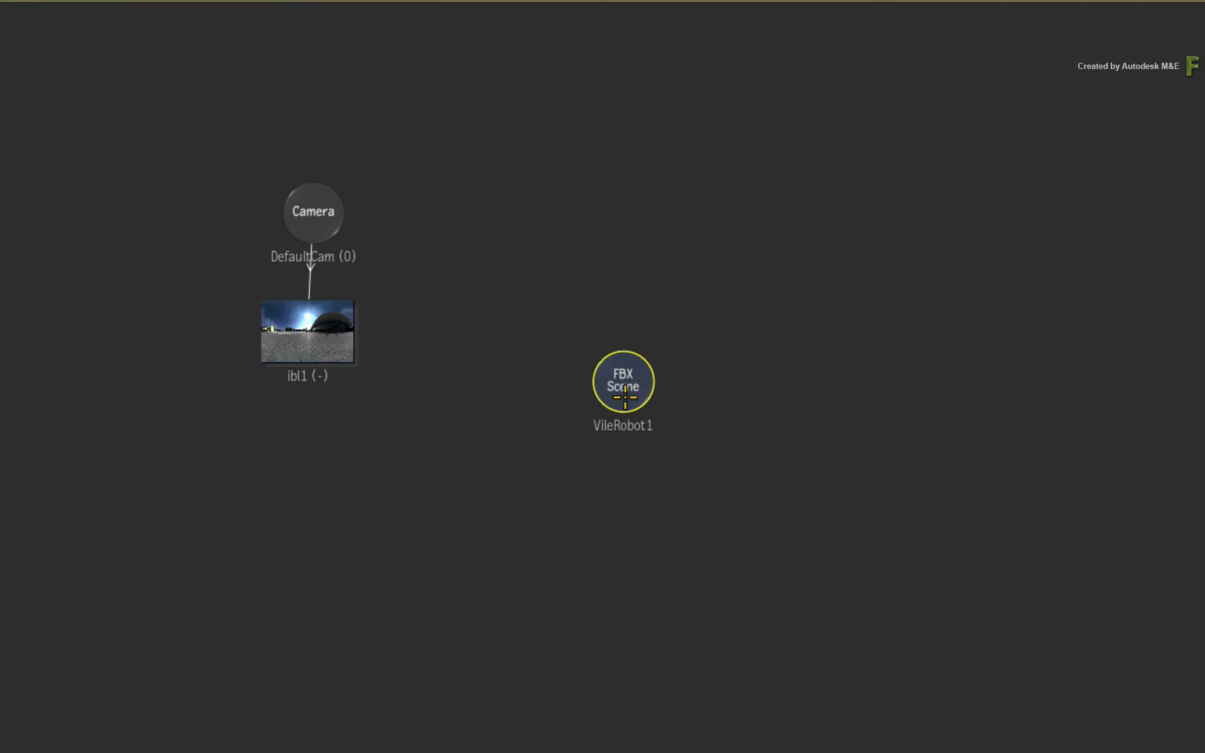
Step: Expand the FBX scene, trace the Head1 geometry branch, then return to the top-level Action view
double_click(622, 382)
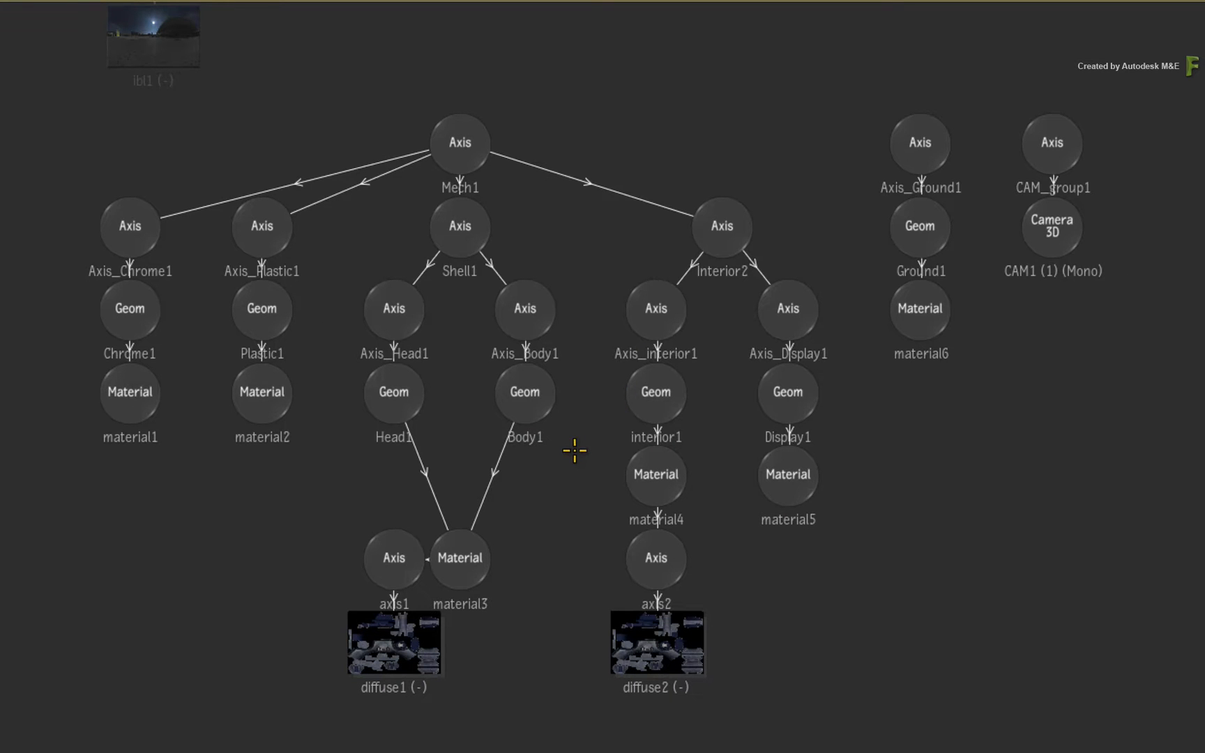
mouse_move(573, 488)
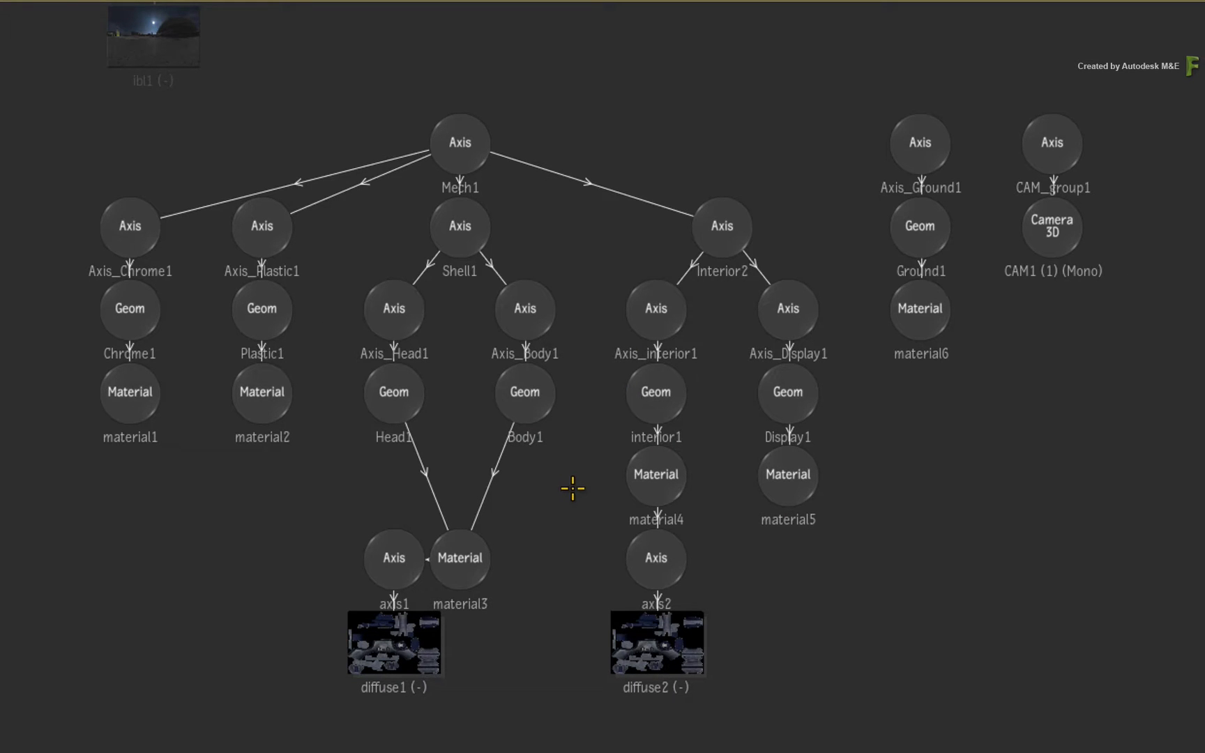
left_click(393, 558)
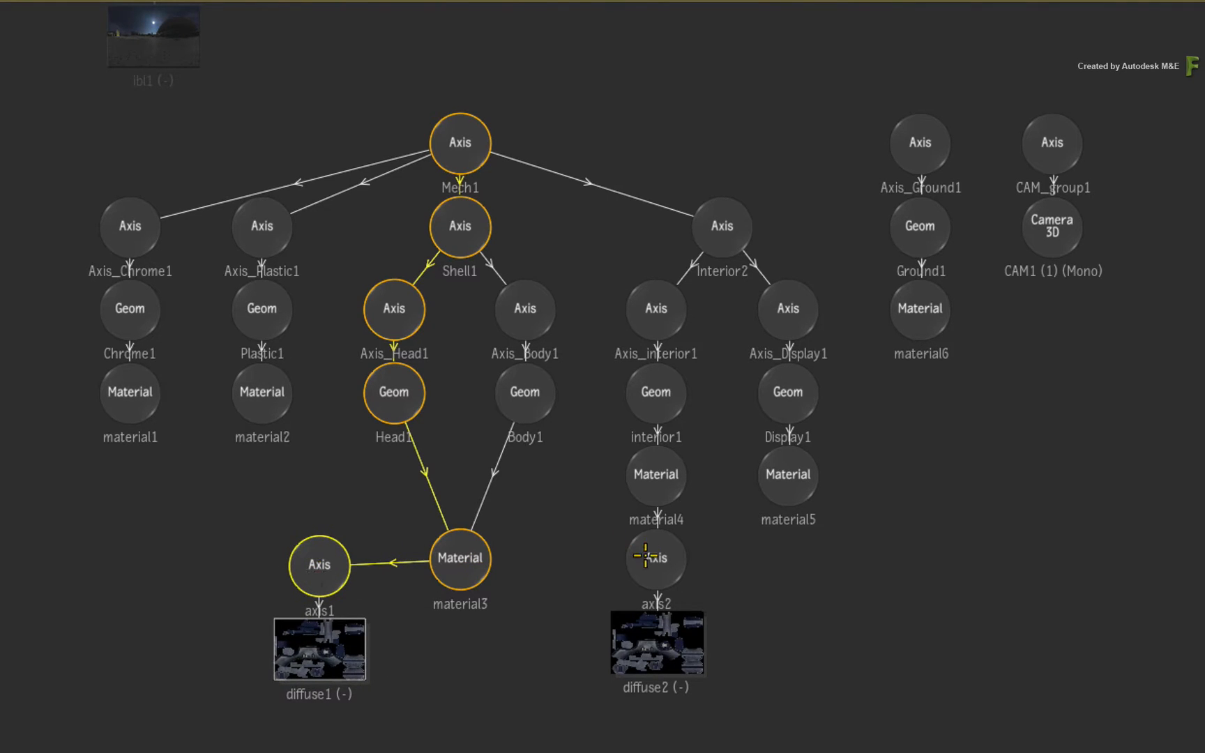
left_click(654, 562)
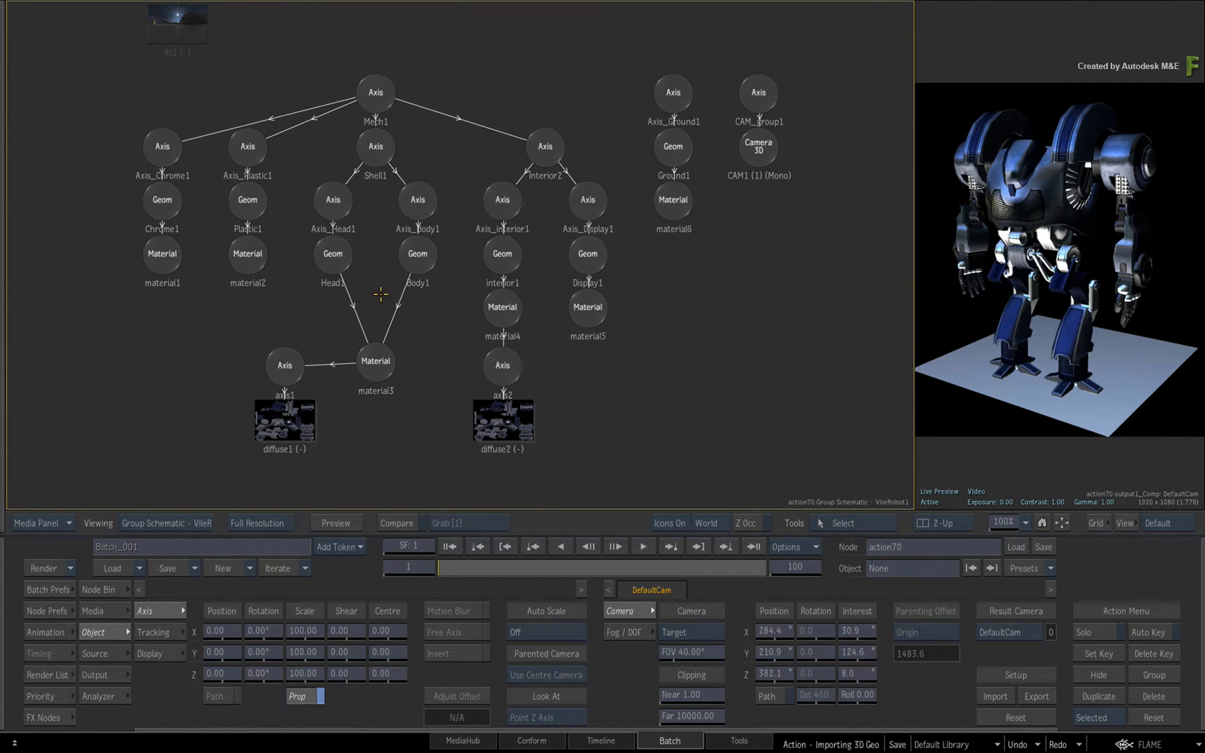
mouse_move(500, 377)
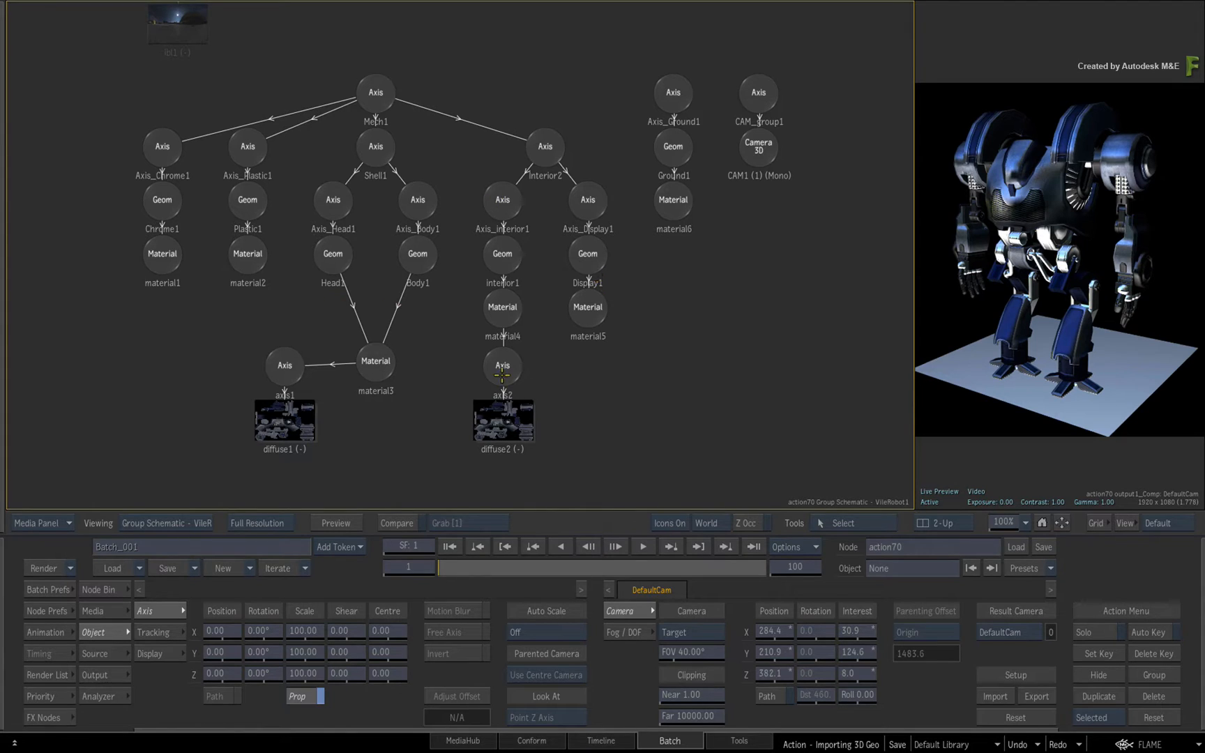
left_click(162, 523)
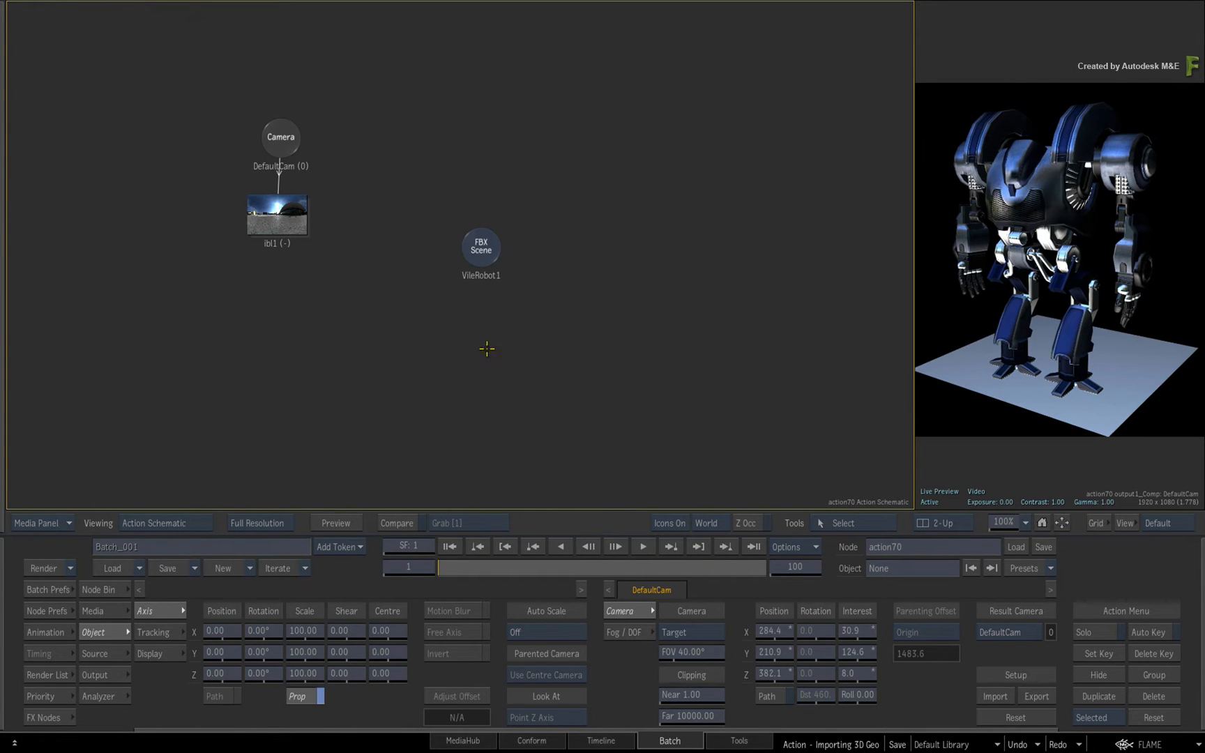
Step: Re-expand the VileRobot hierarchy, inspect the Head1 and Body1 branches, and toggle Body1 visibility with H
double_click(480, 247)
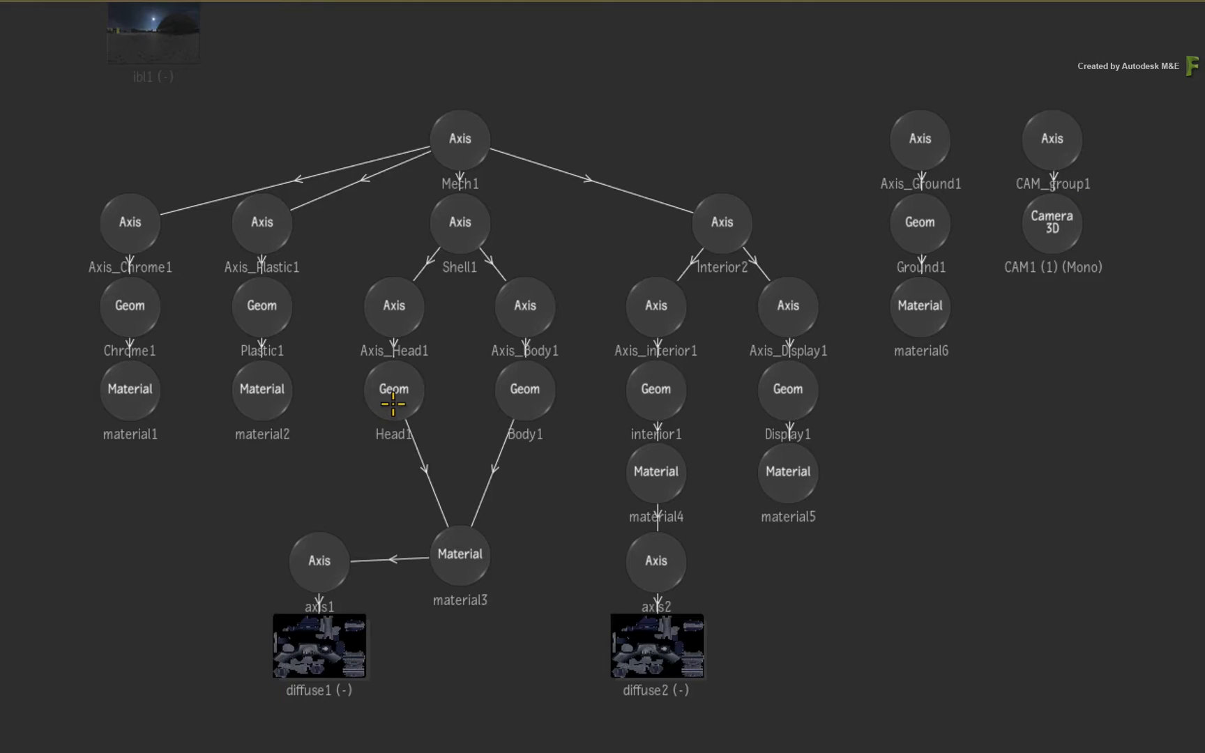
left_click(393, 391)
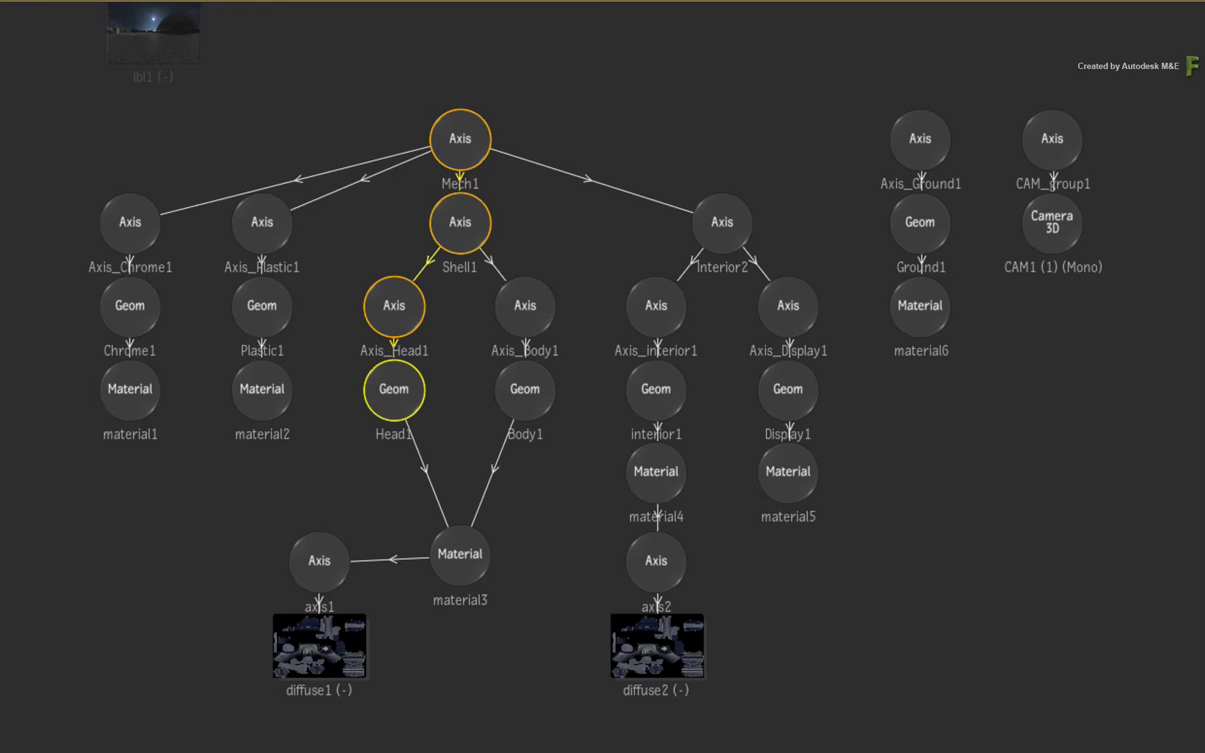
left_click(541, 505)
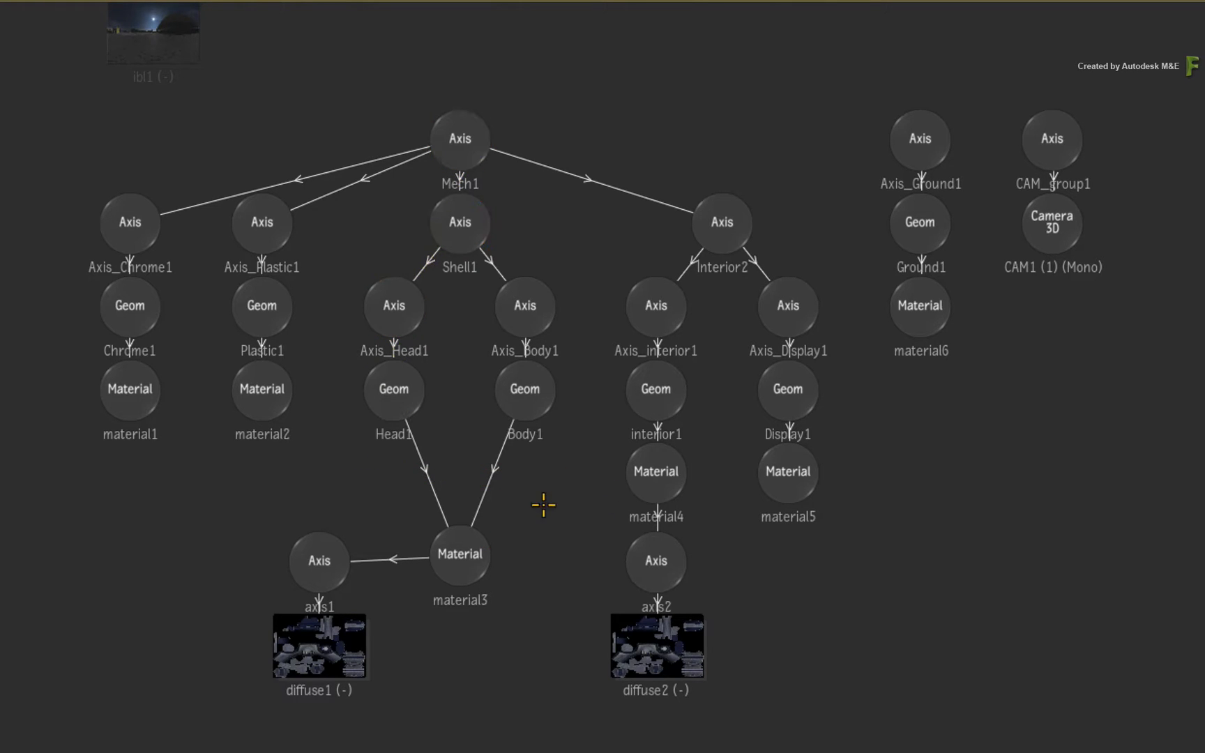
mouse_move(534, 453)
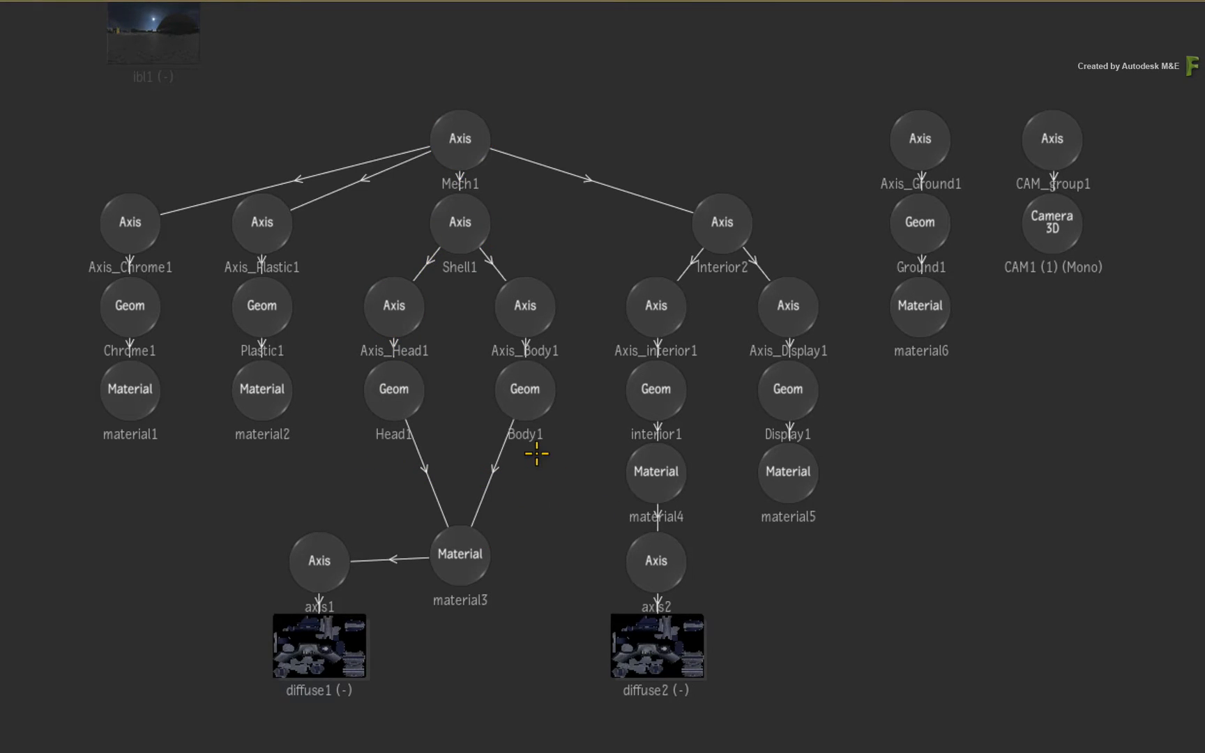
mouse_move(534, 468)
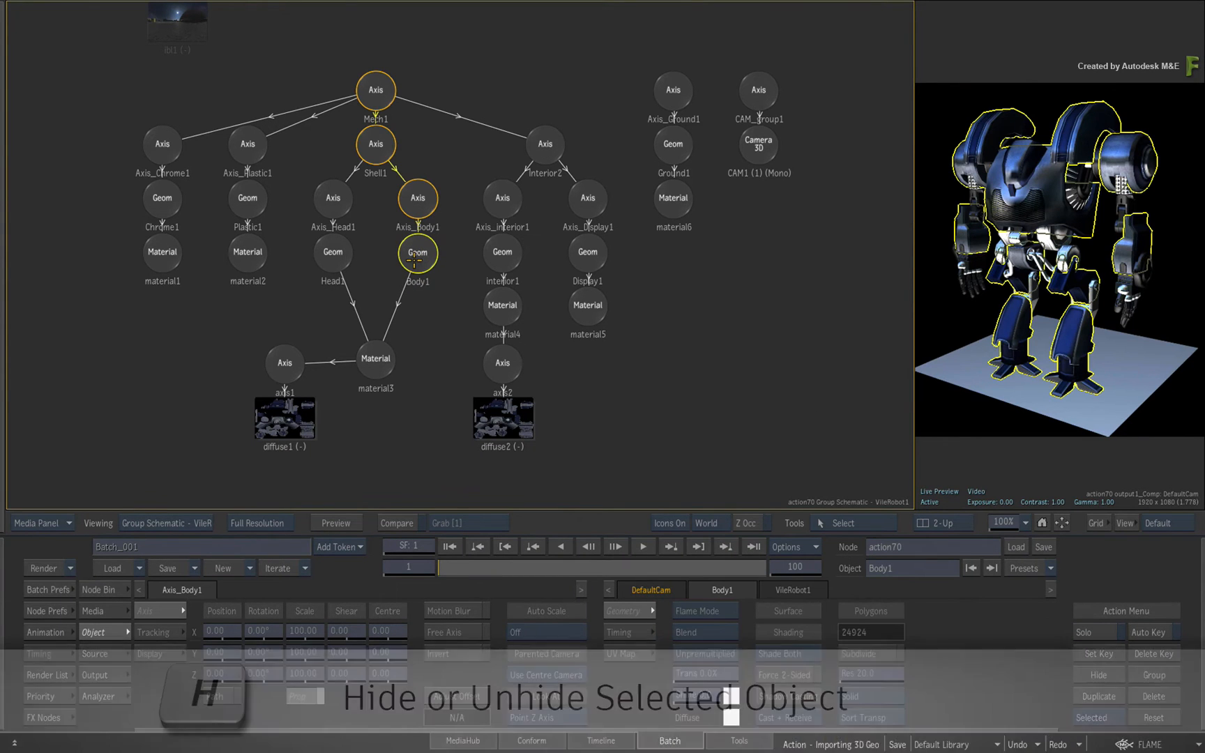
key("h")
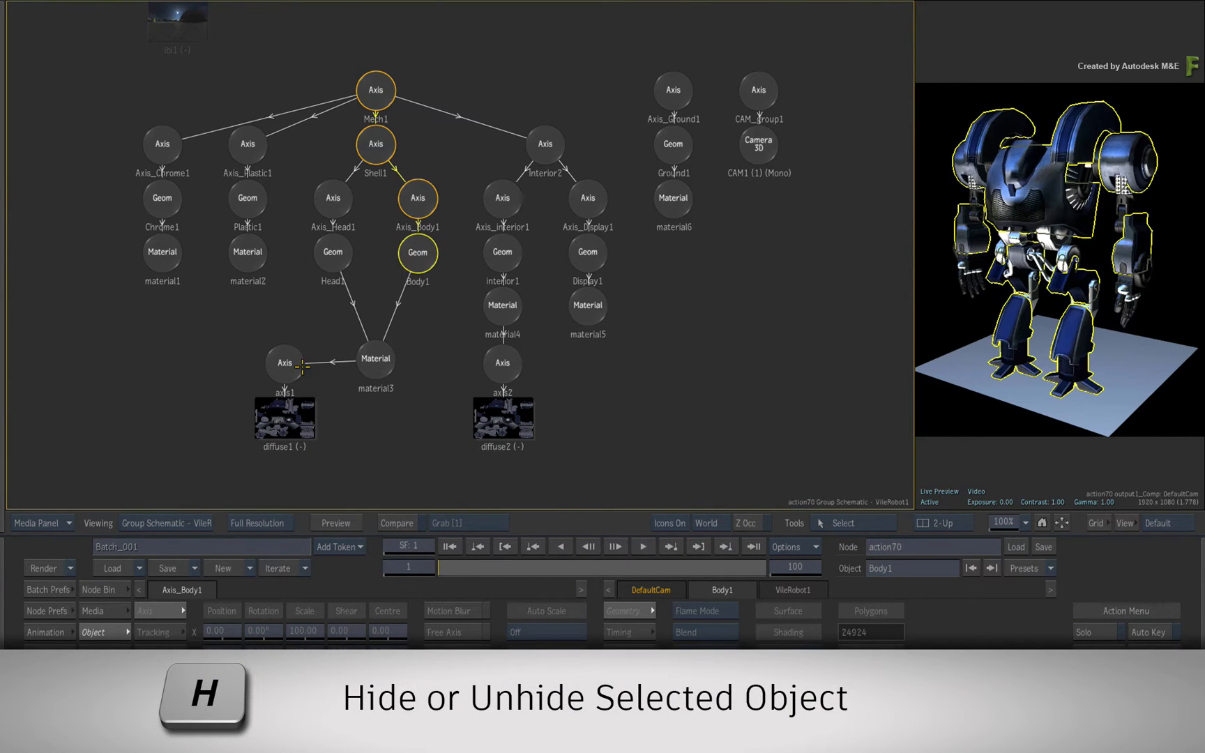
left_click(284, 417)
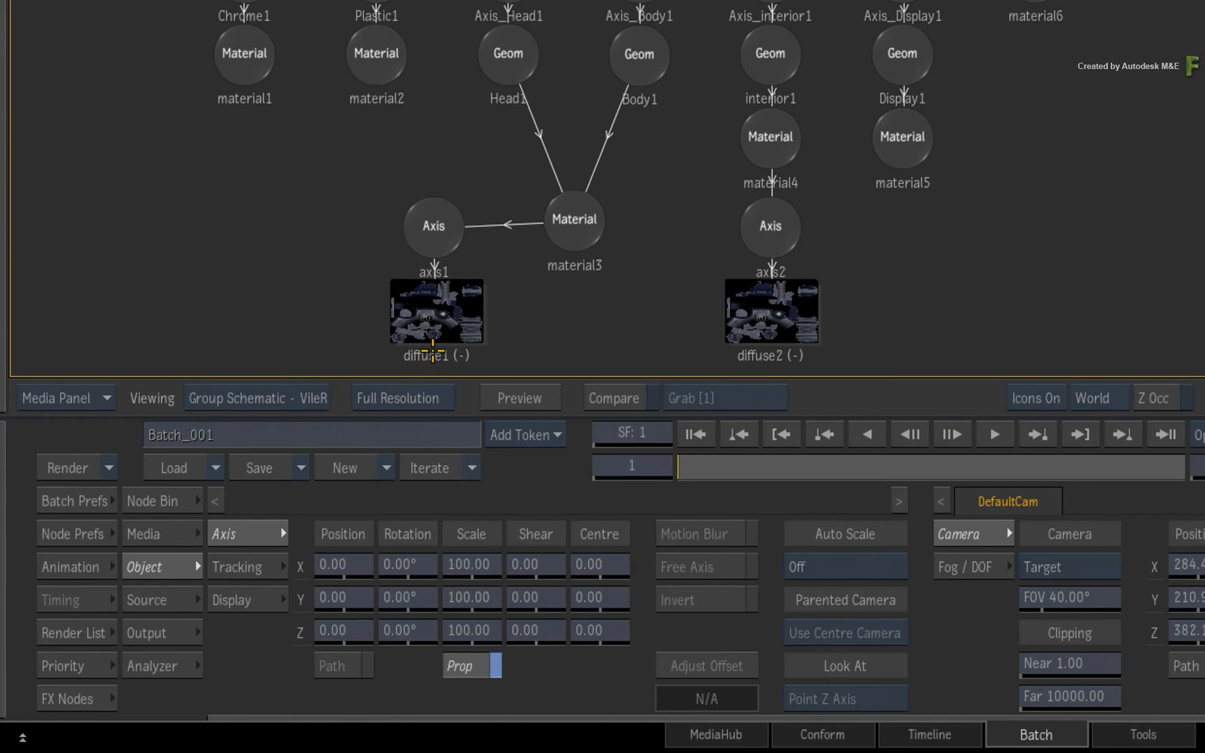
Step: Exit the FBX group schematic to the Action top level with VileRobot1 collapsed under axis3
left_click(156, 501)
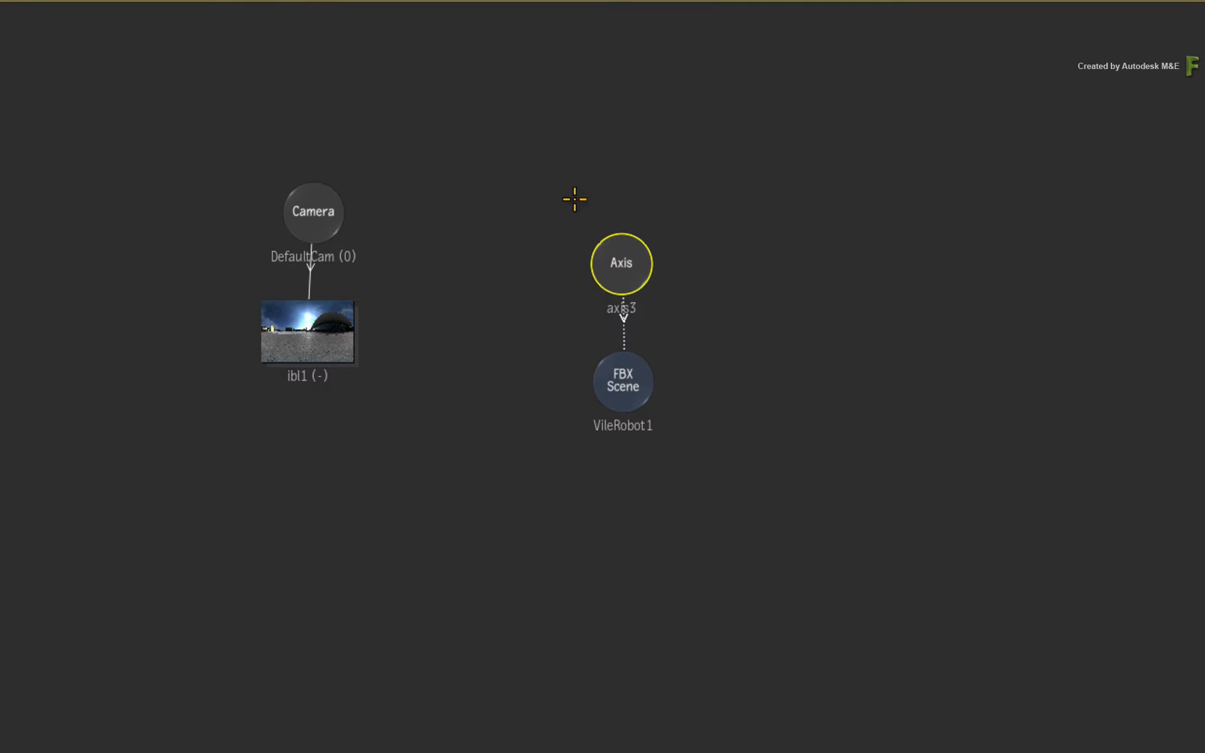
mouse_move(617, 470)
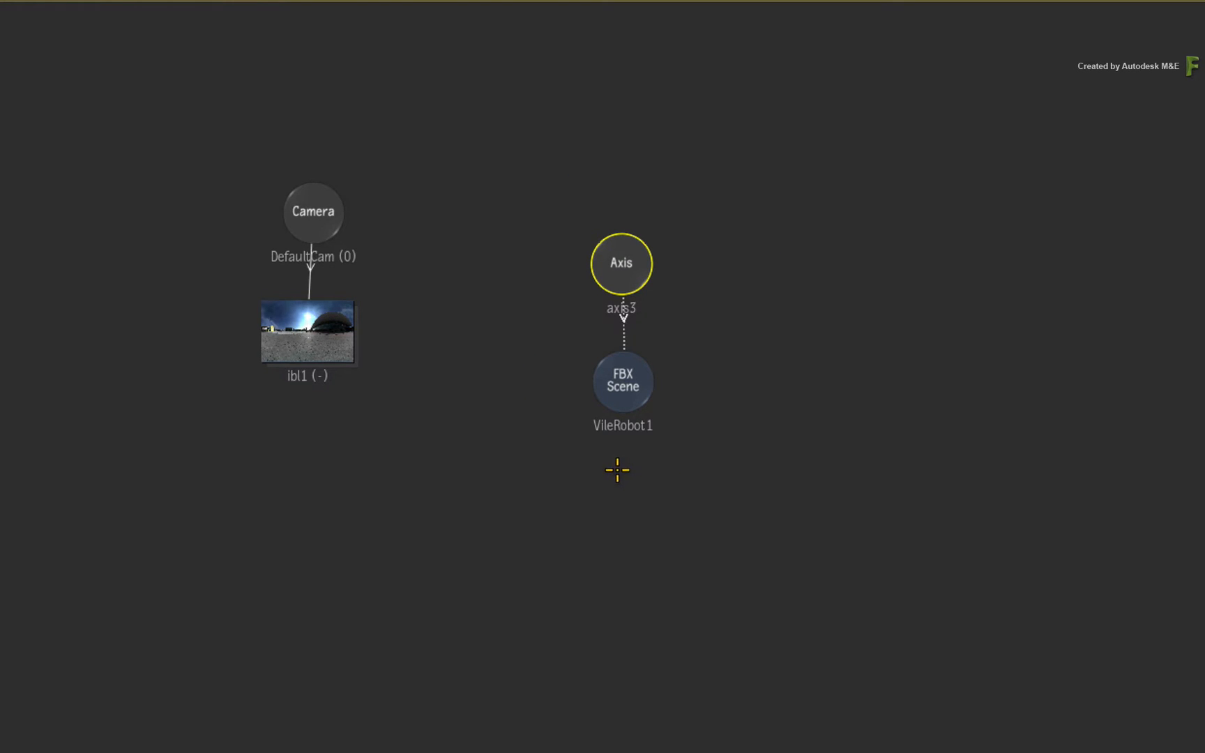
key("F8")
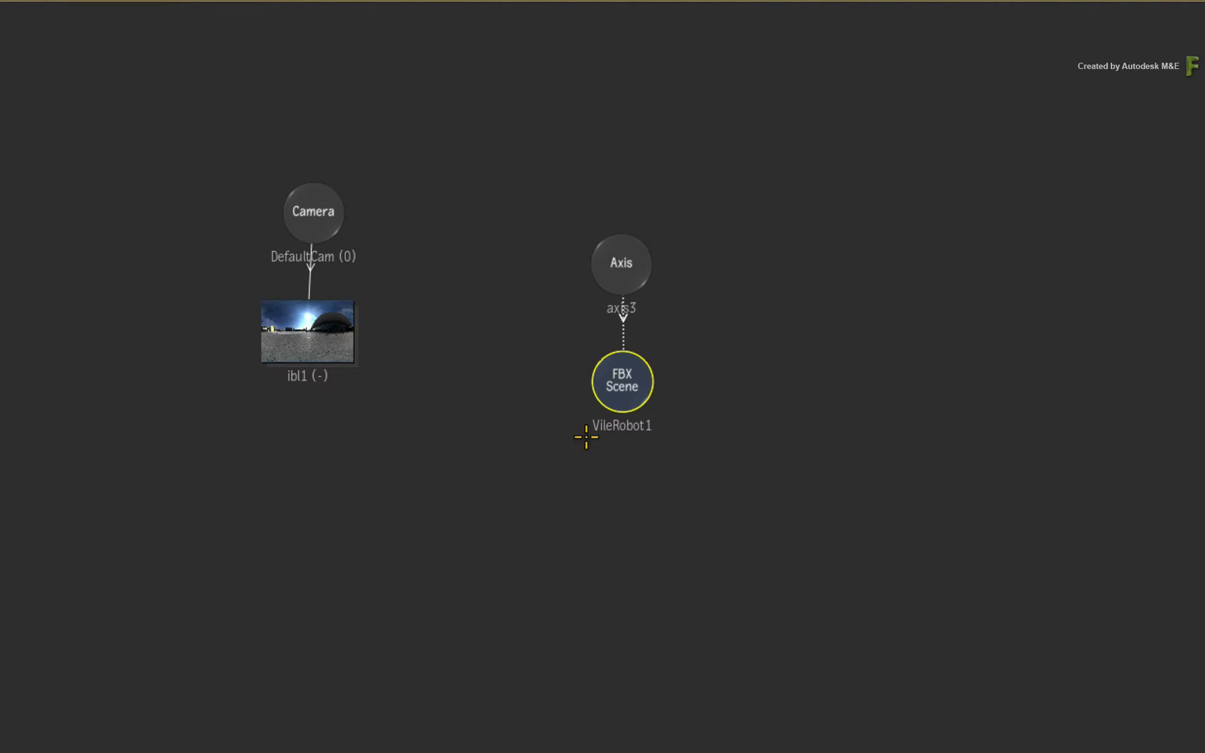
mouse_move(632, 466)
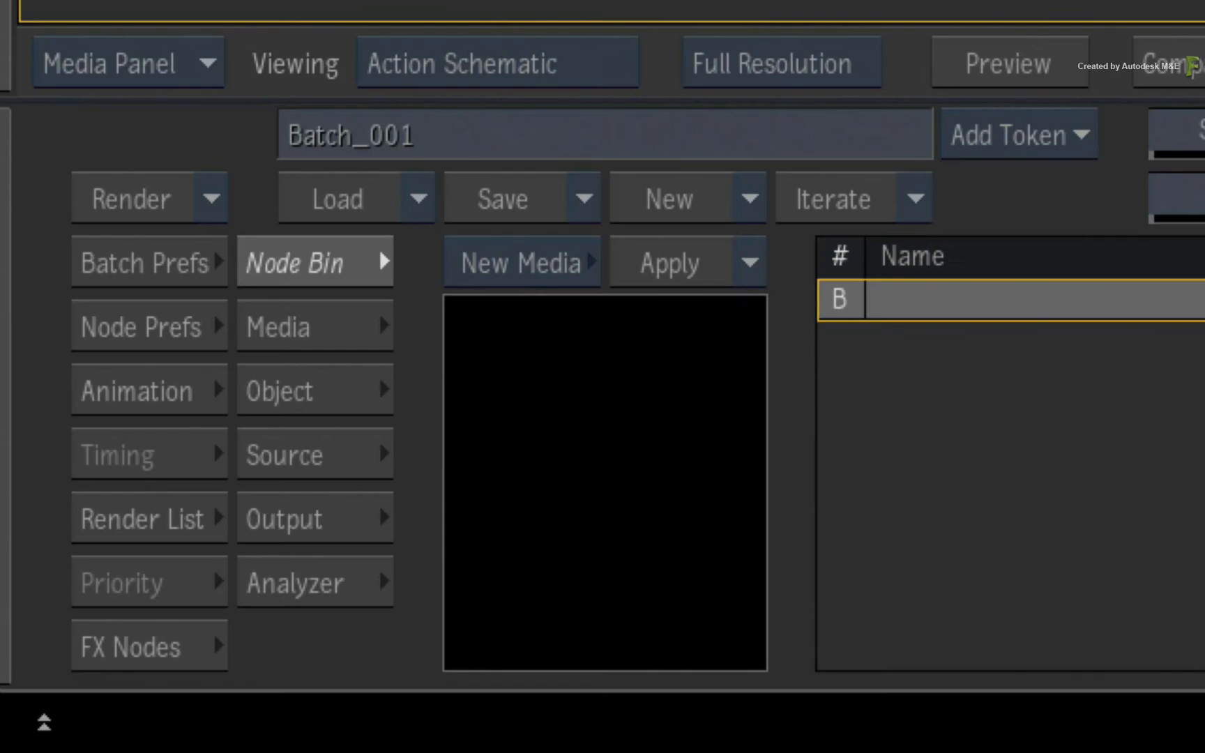
mouse_move(973, 377)
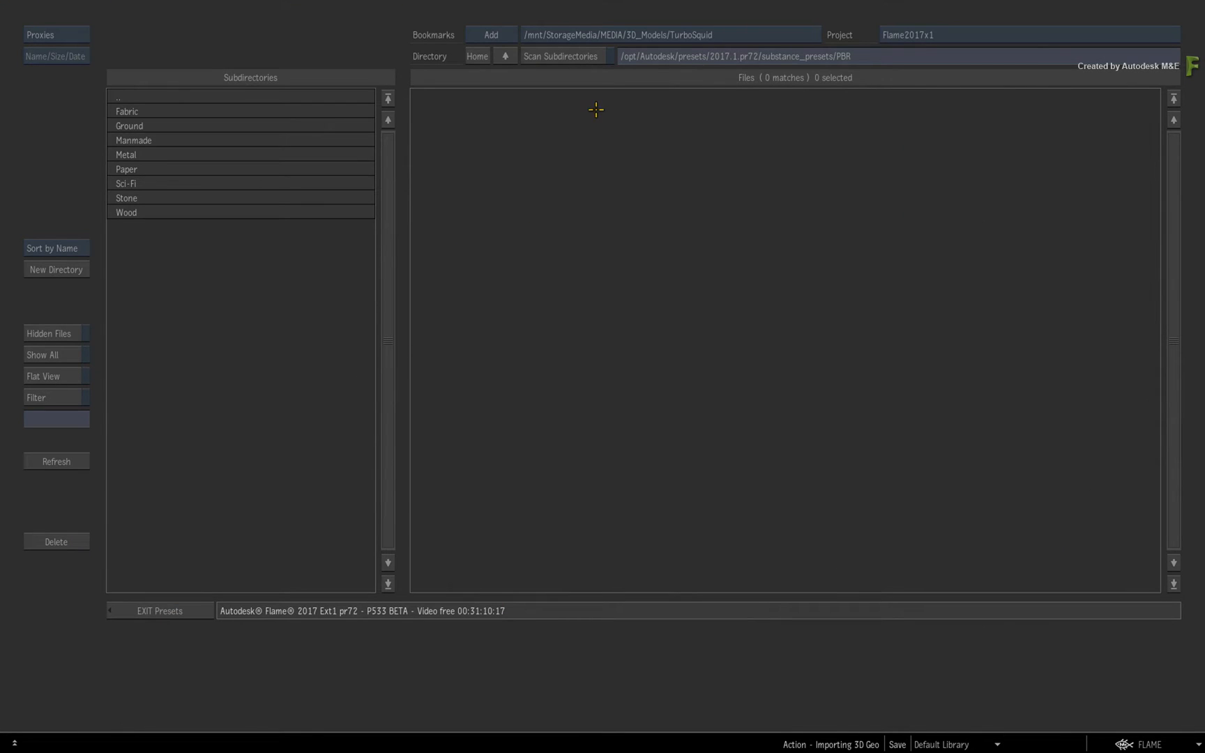
Step: Scan all preset subdirectories and apply a Substance PBR material to the robot
left_click(560, 56)
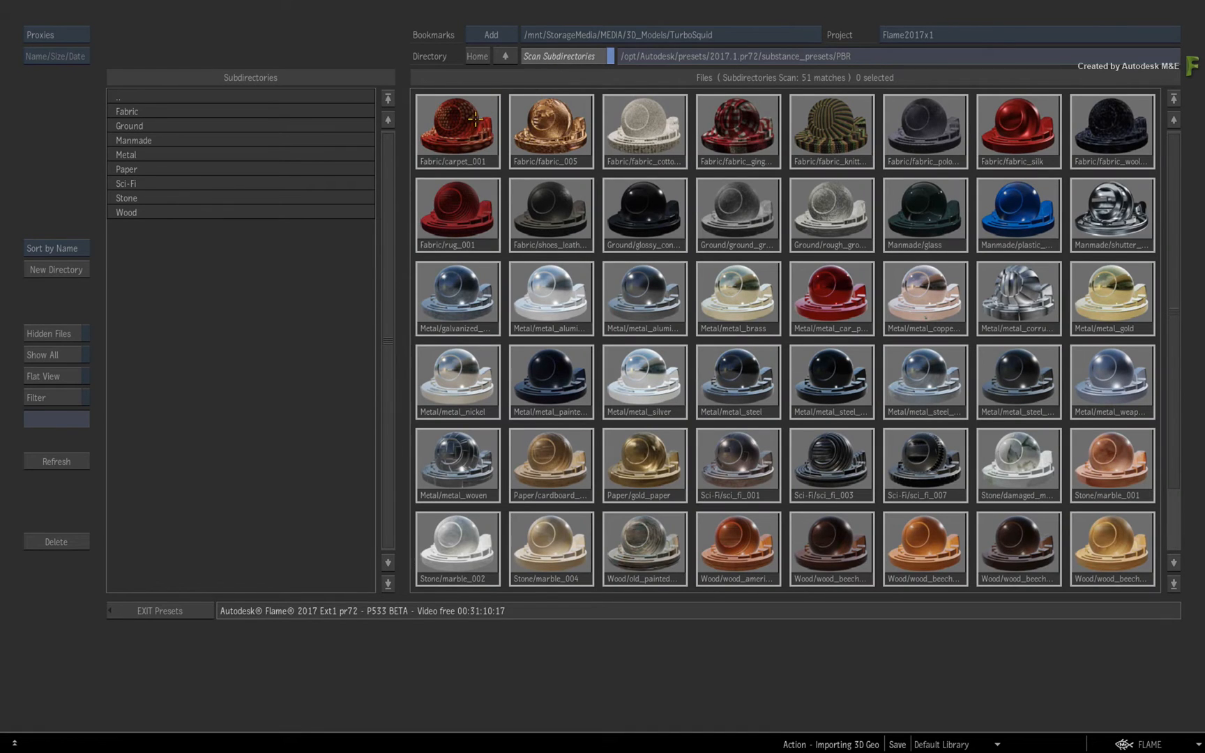
left_click(160, 611)
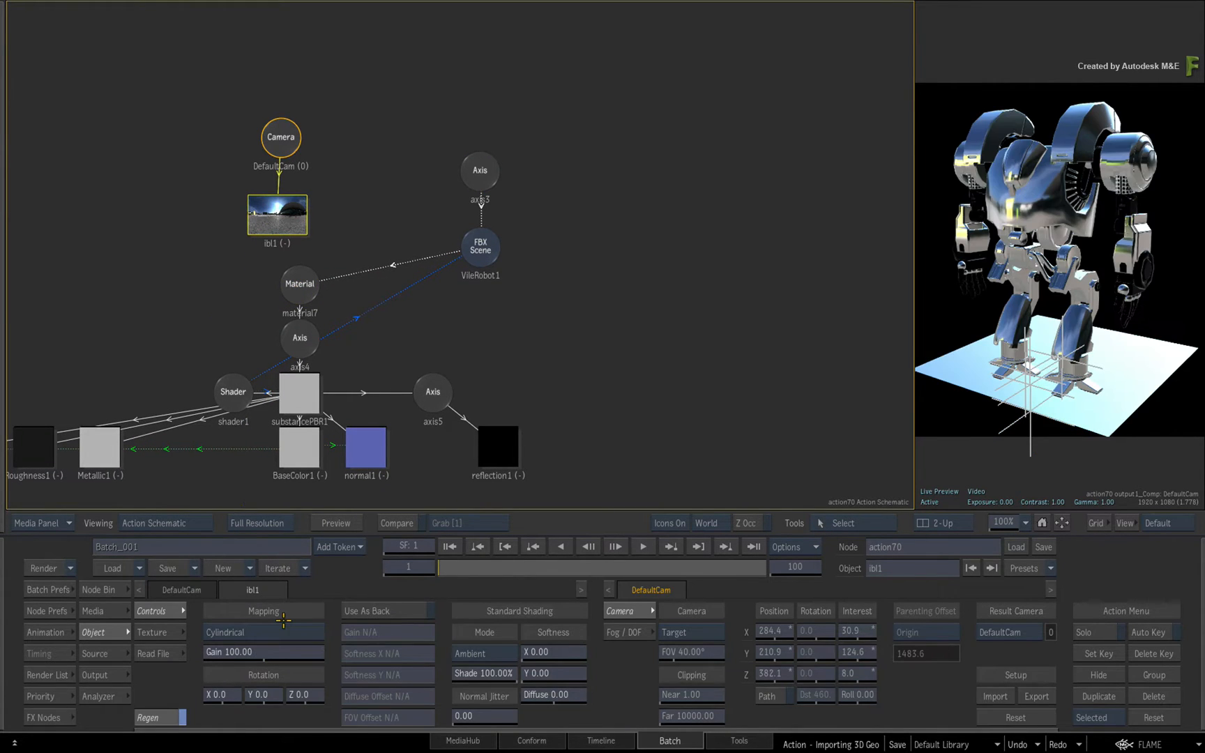
Step: Select the VileRobot1 FBX scene, enter its group and copy the embedded CAM1 camera
left_click(99, 590)
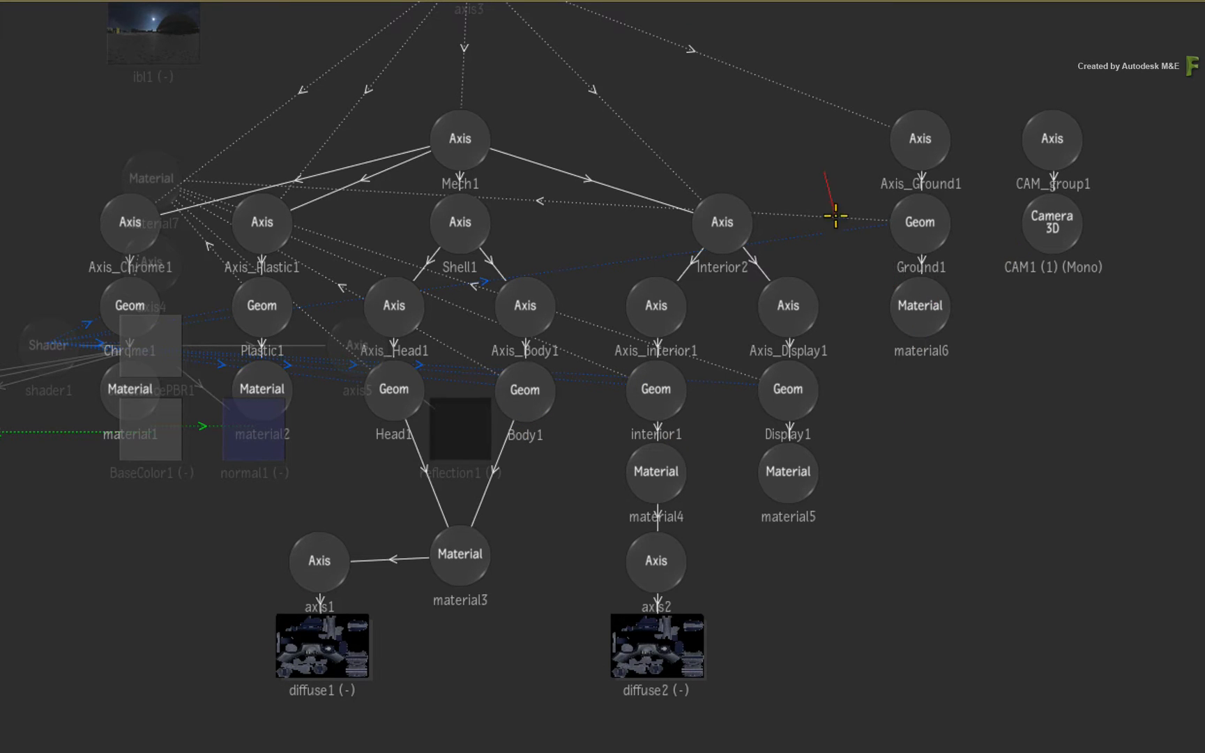
key("l")
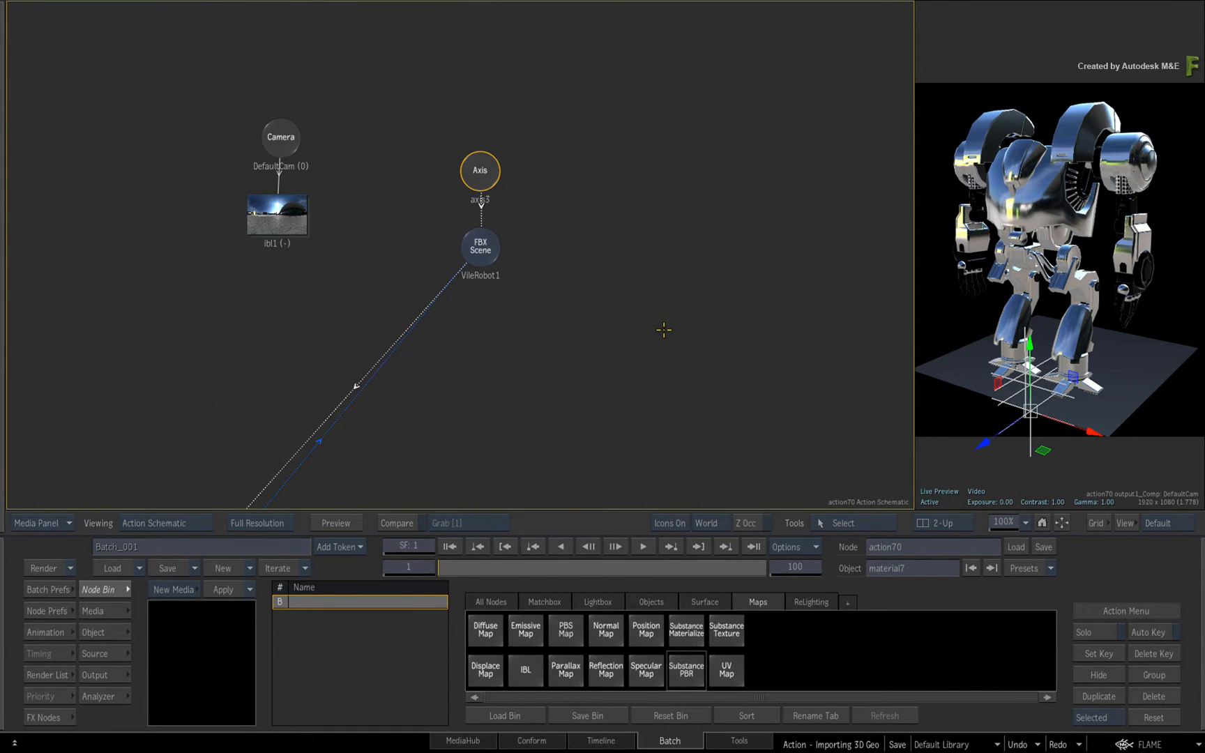
mouse_move(464, 304)
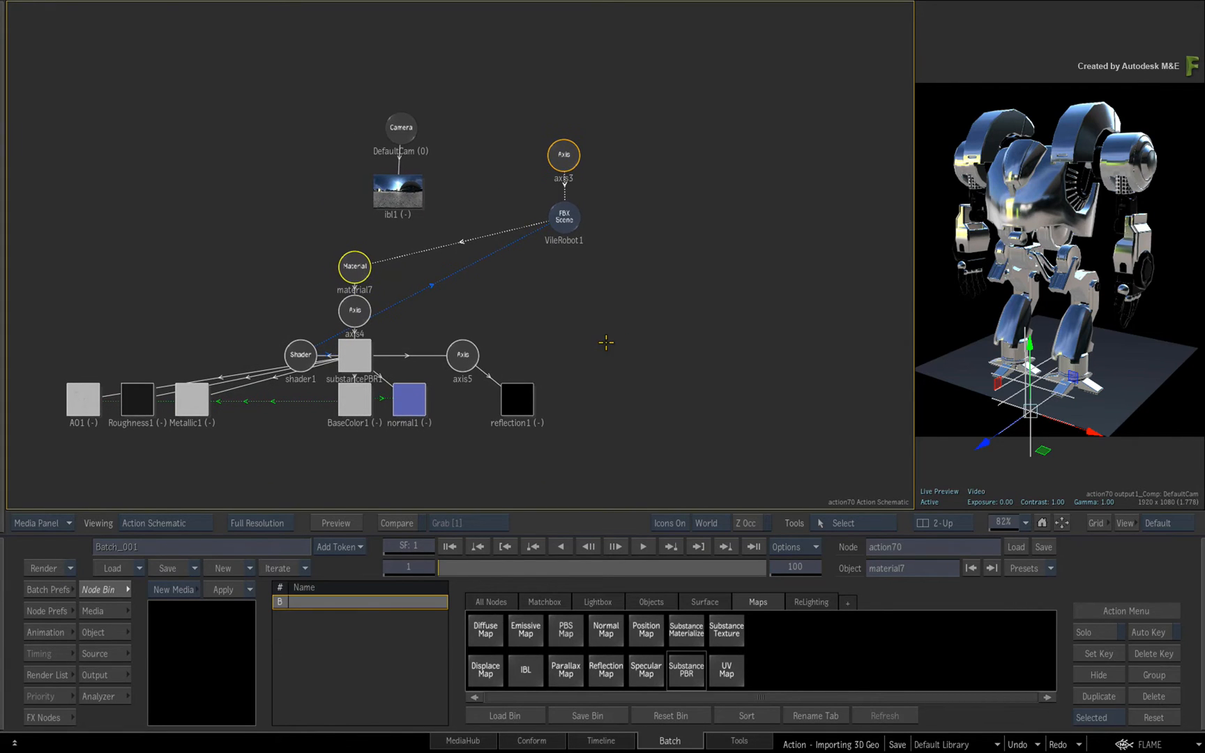
mouse_move(630, 391)
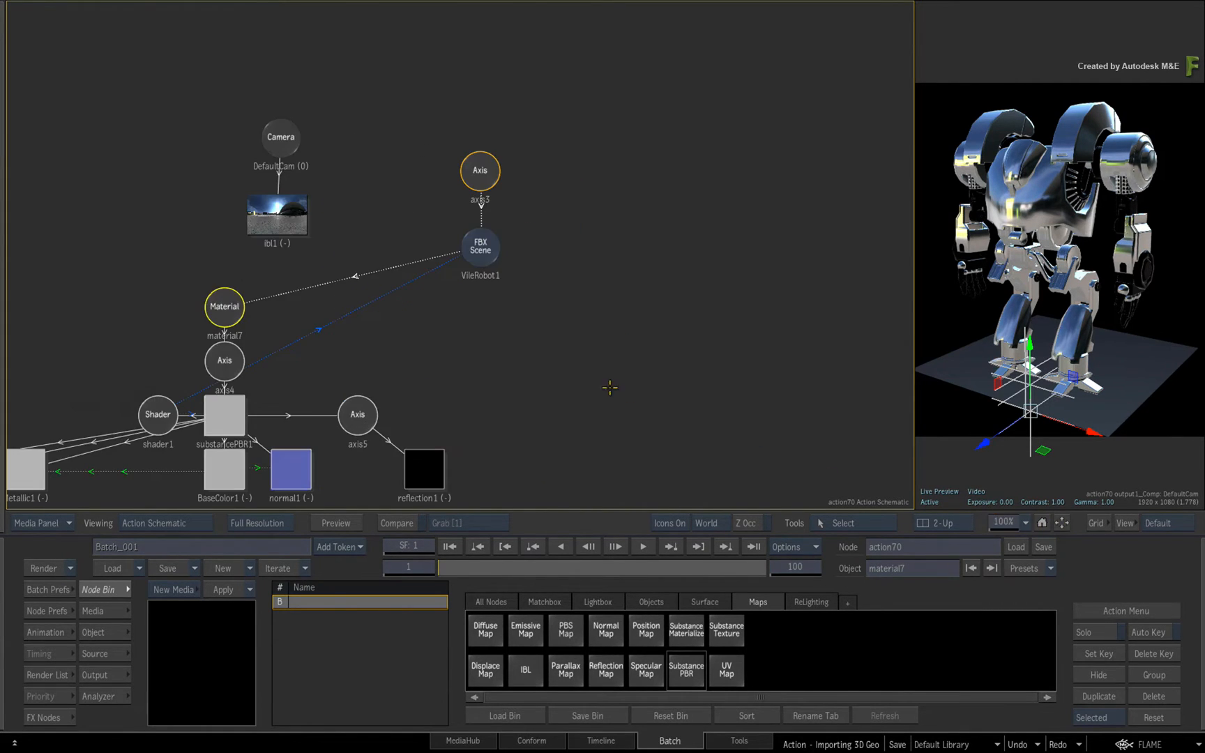
mouse_move(529, 353)
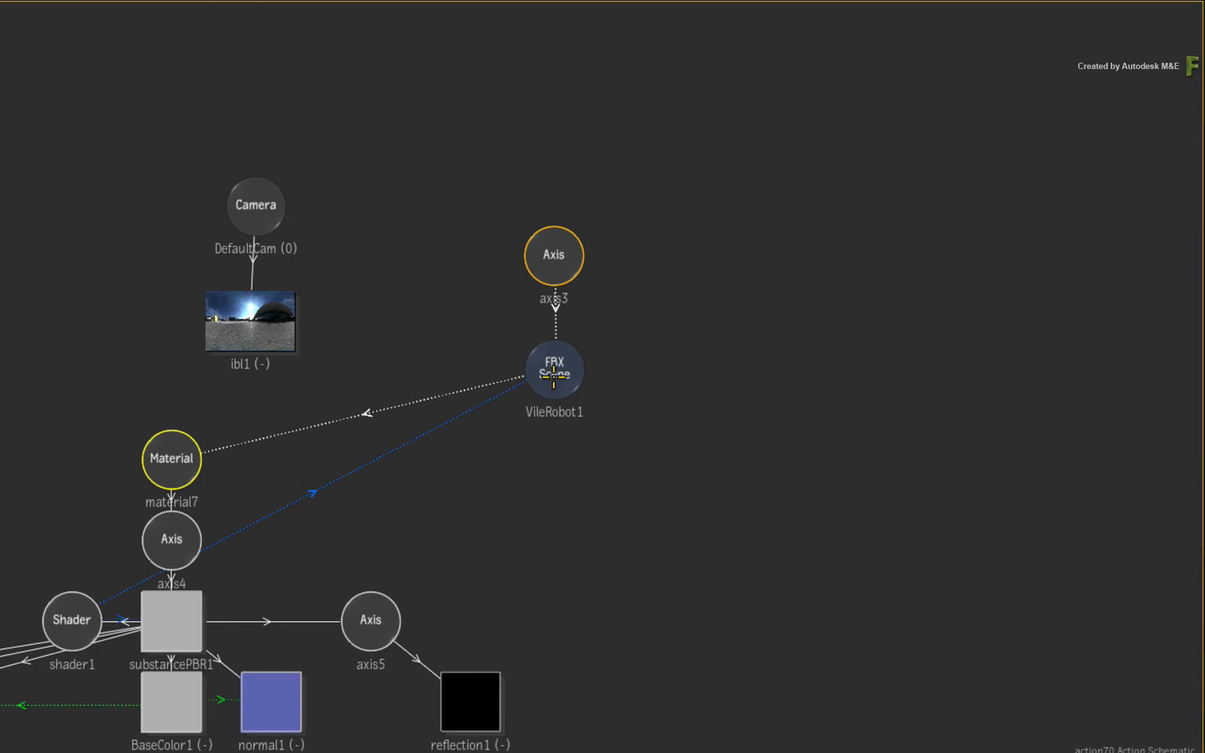
left_click(552, 371)
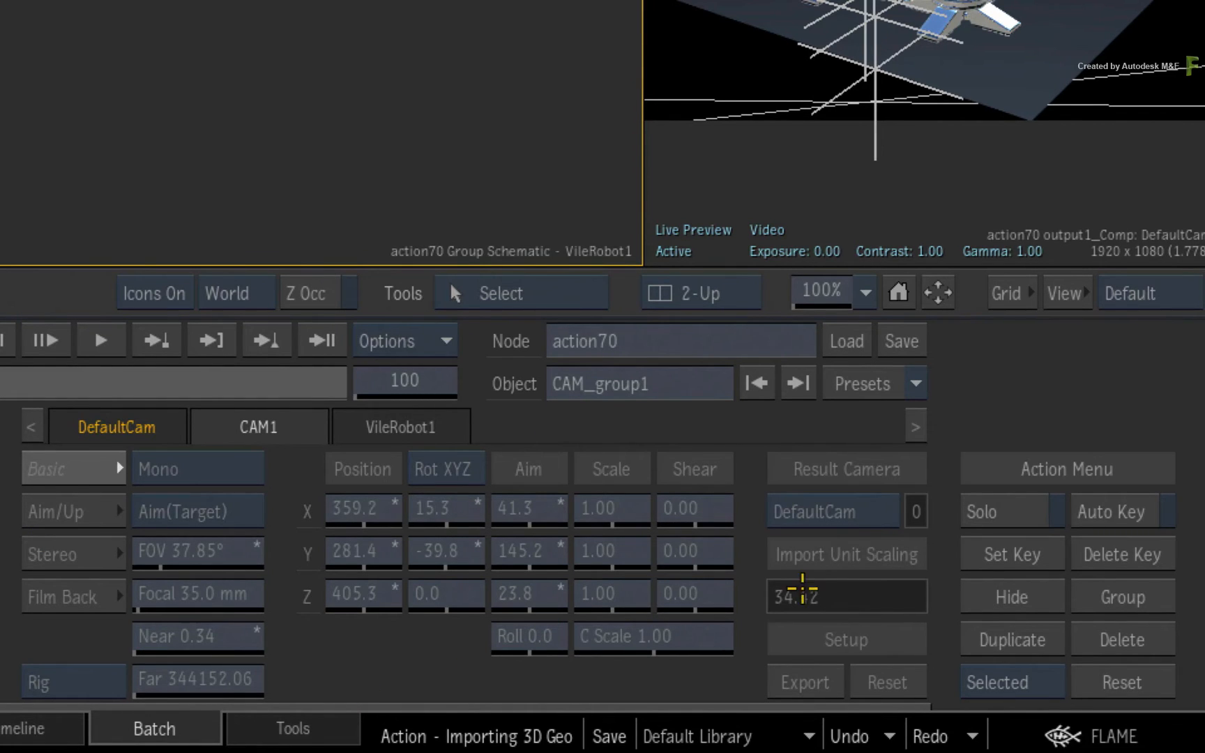
mouse_move(162, 509)
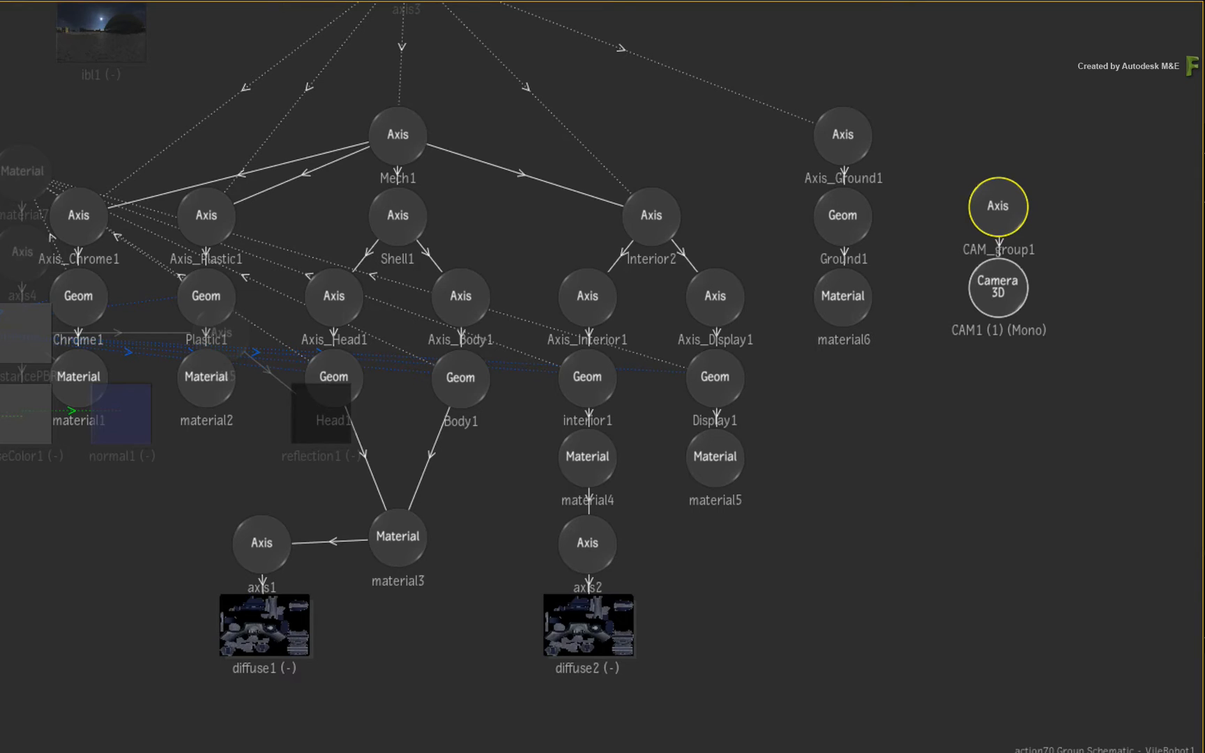
mouse_move(1076, 134)
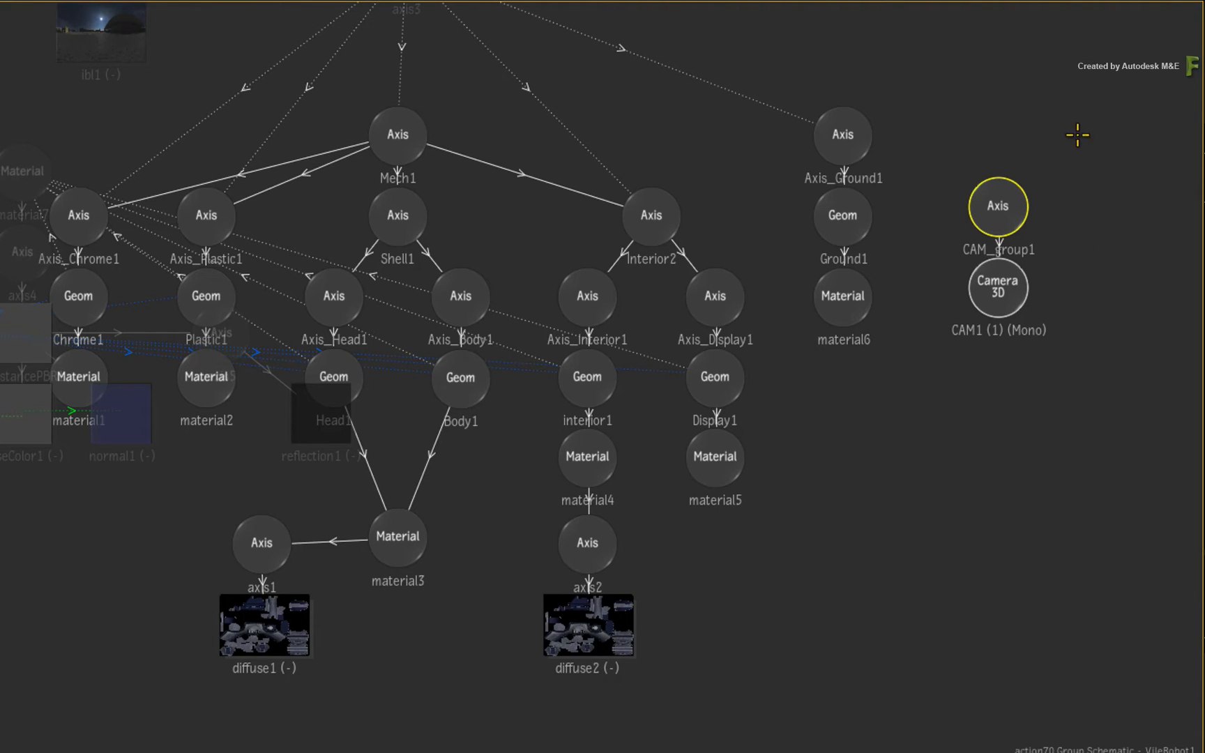
mouse_move(1000, 290)
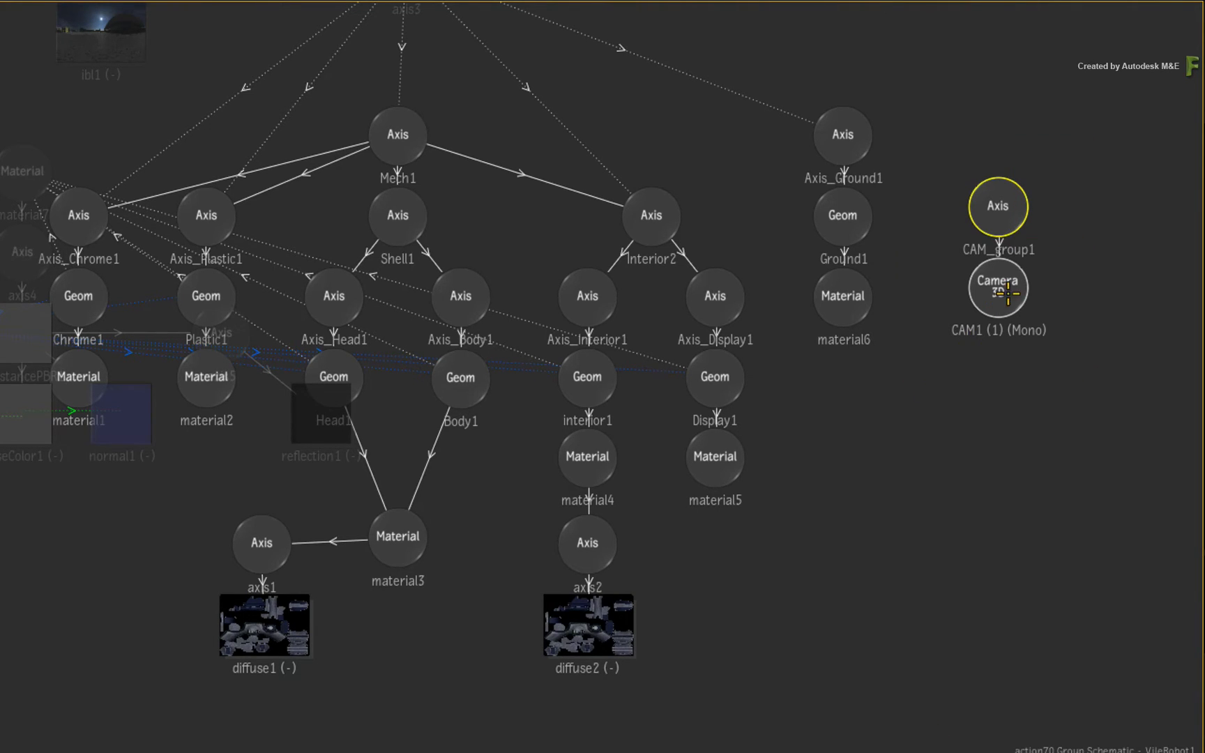
right_click(997, 207)
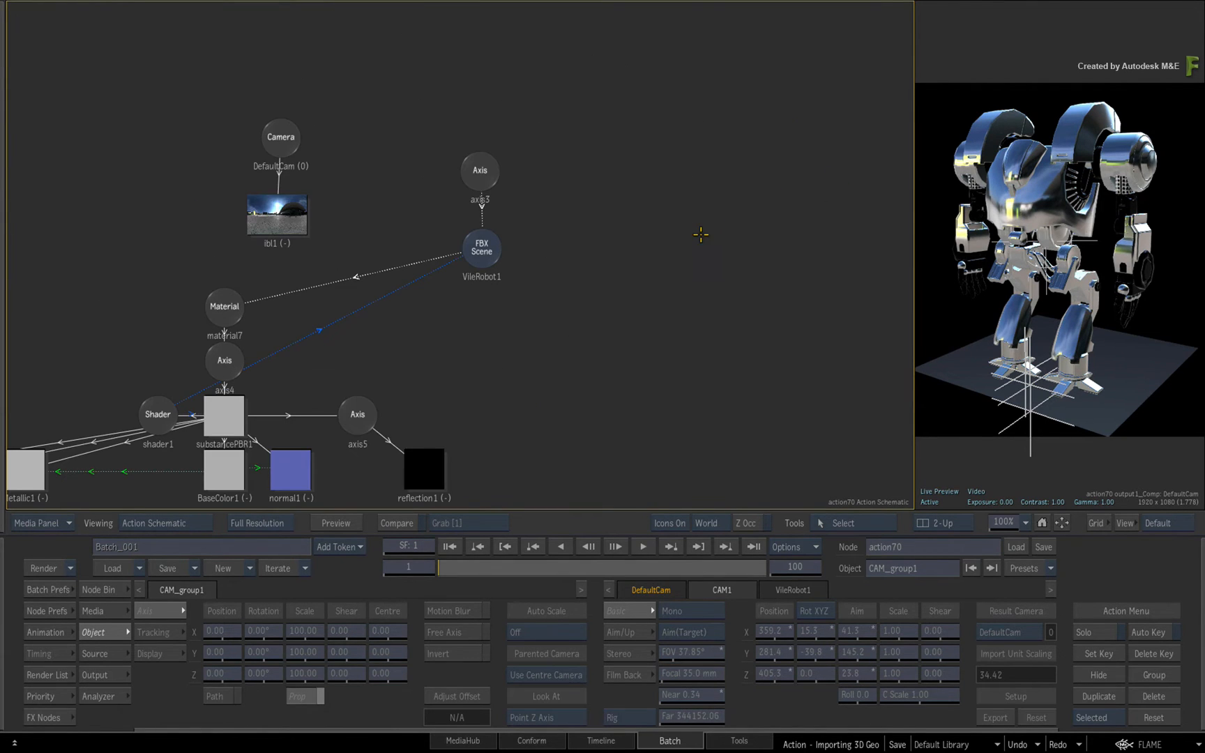
mouse_move(134, 146)
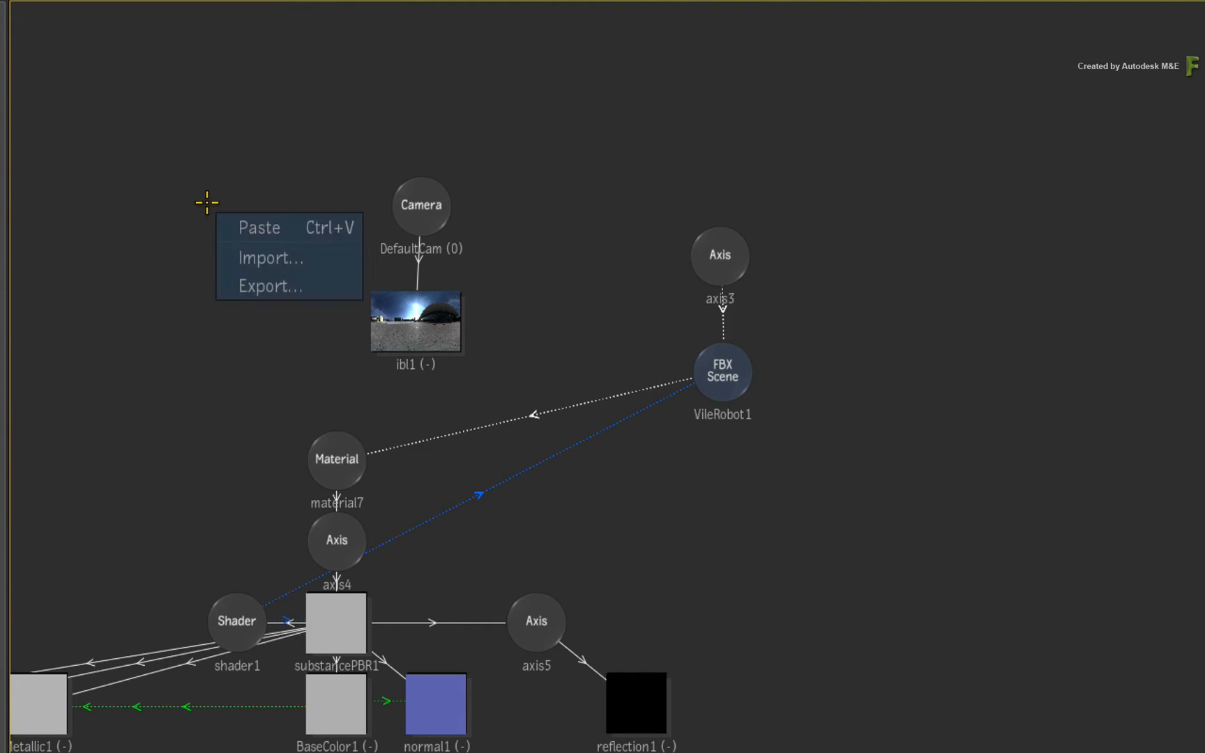
Step: Paste the camera as CAM_group2 at Action top level and select CAM2 to view its settings
left_click(260, 227)
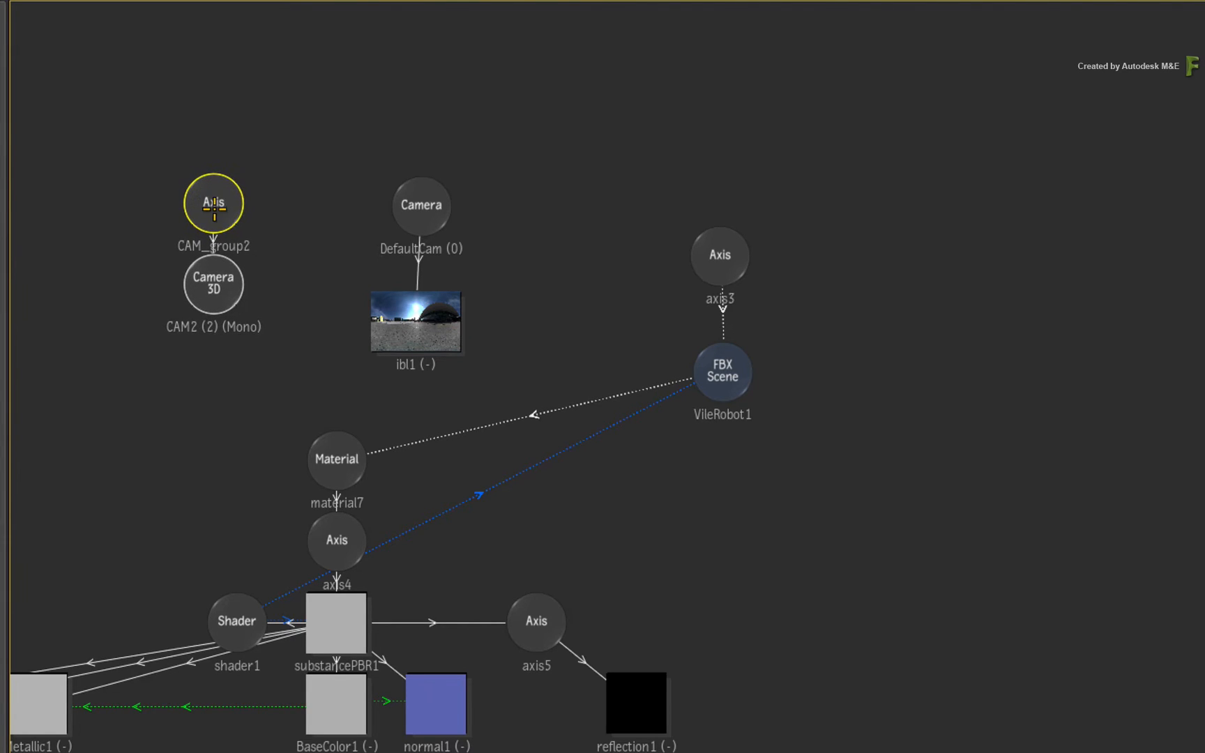
left_click(218, 280)
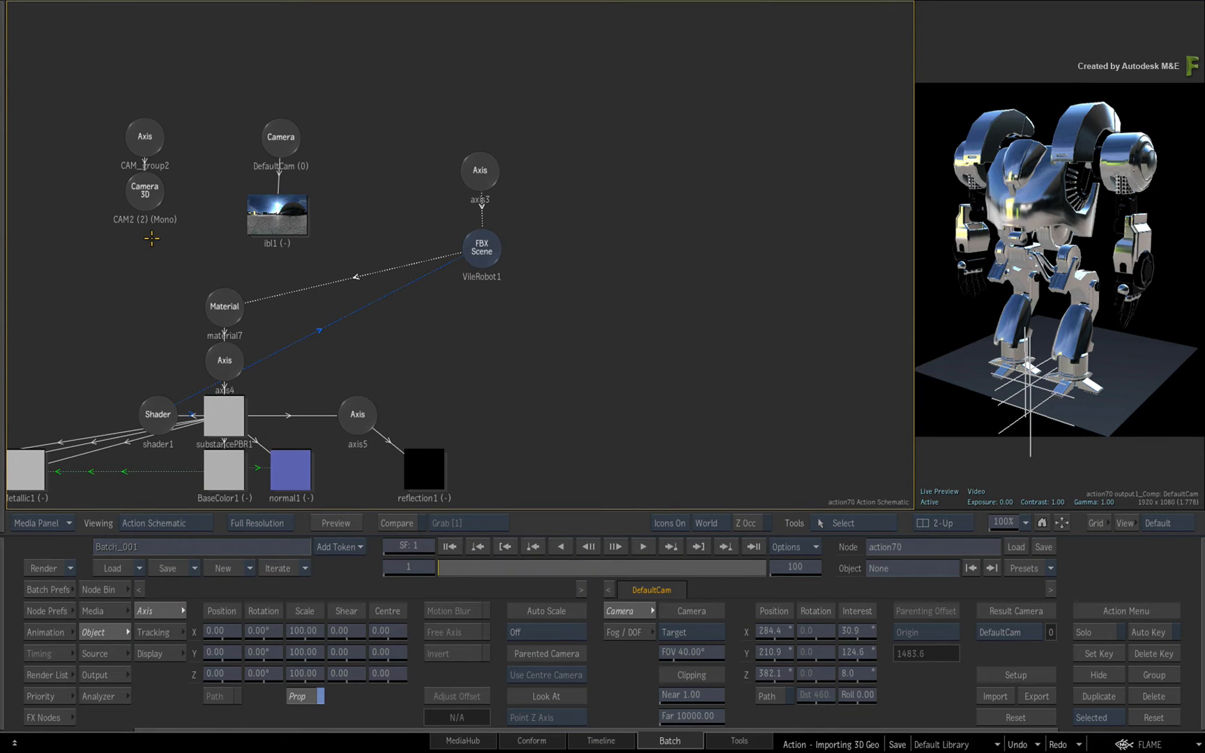
left_click(144, 191)
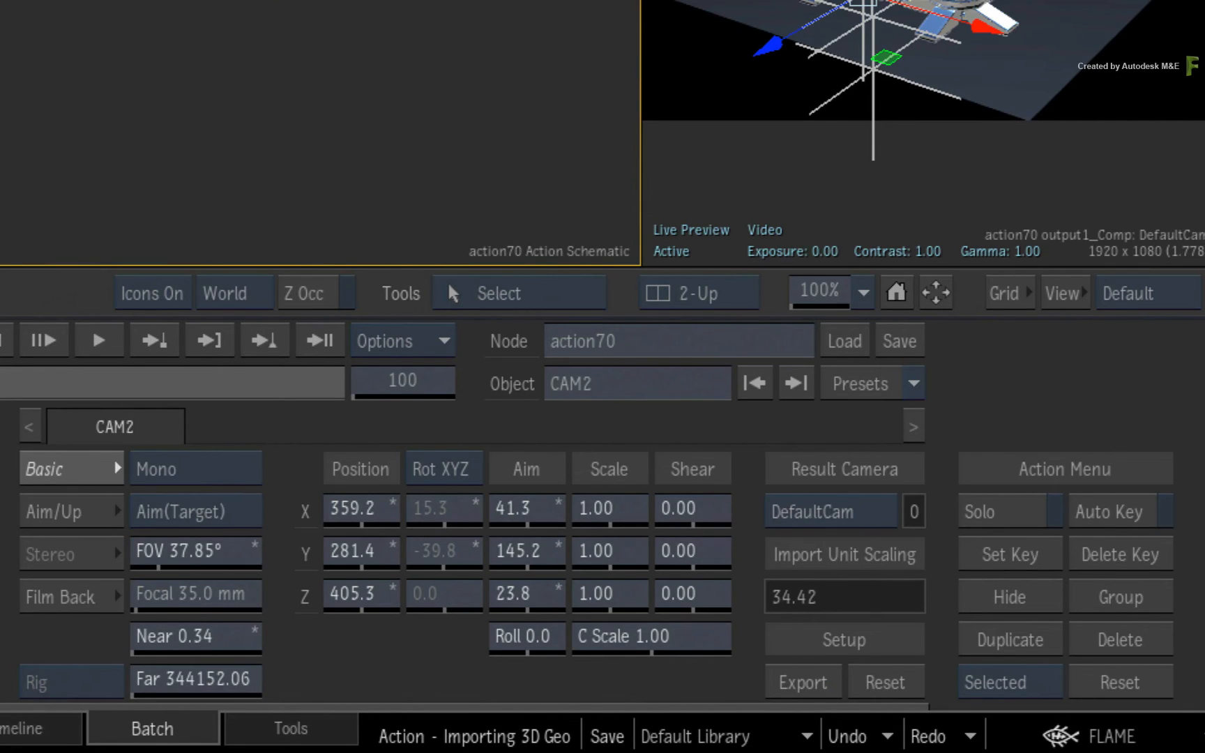
mouse_move(399, 706)
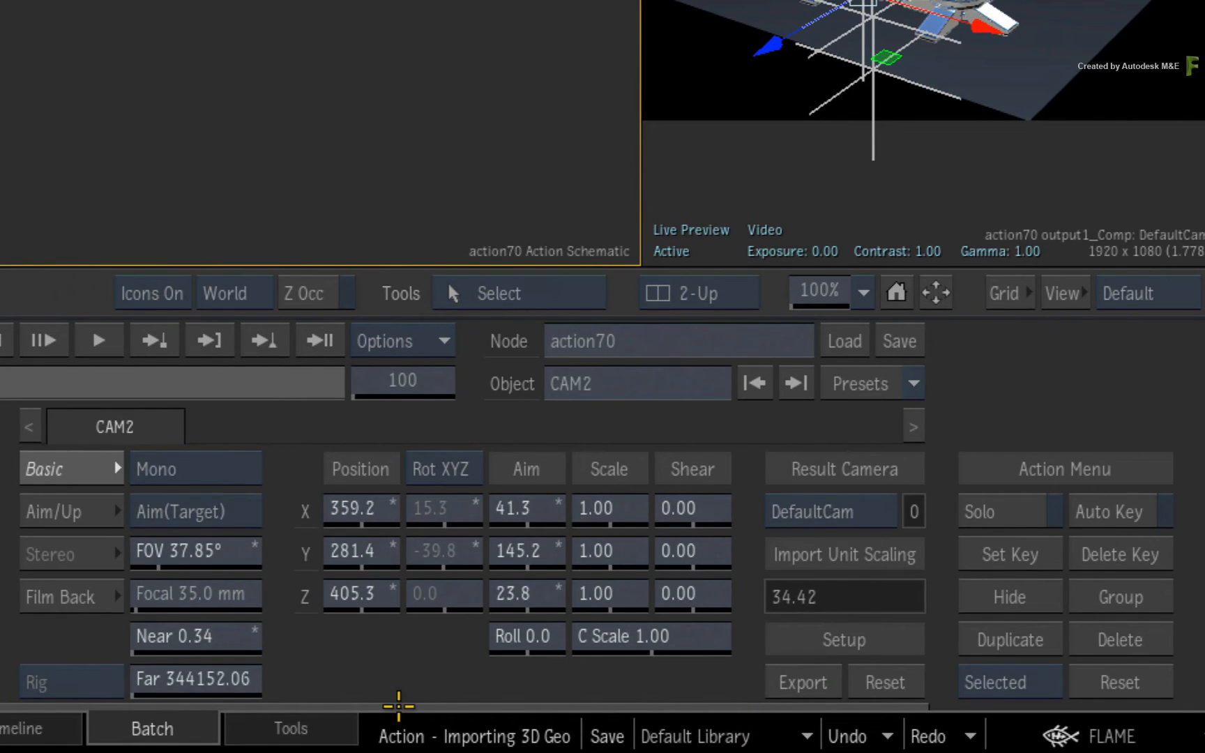
mouse_move(375, 654)
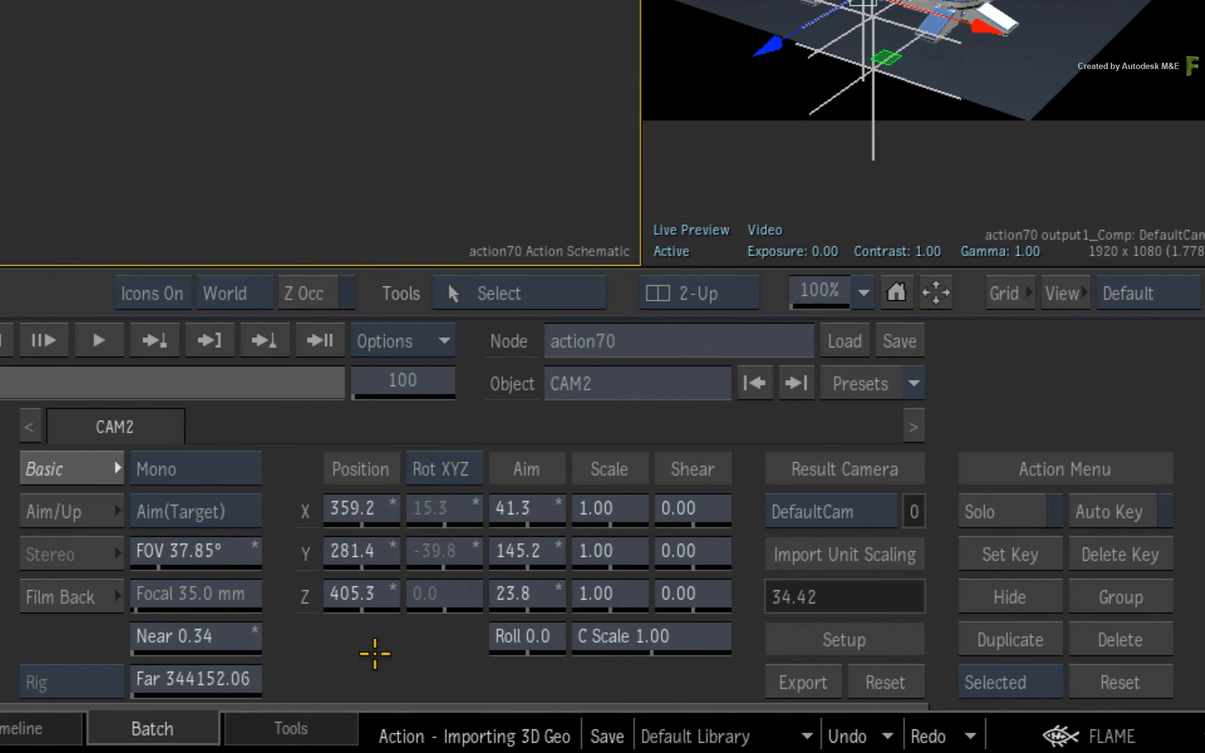
mouse_move(382, 653)
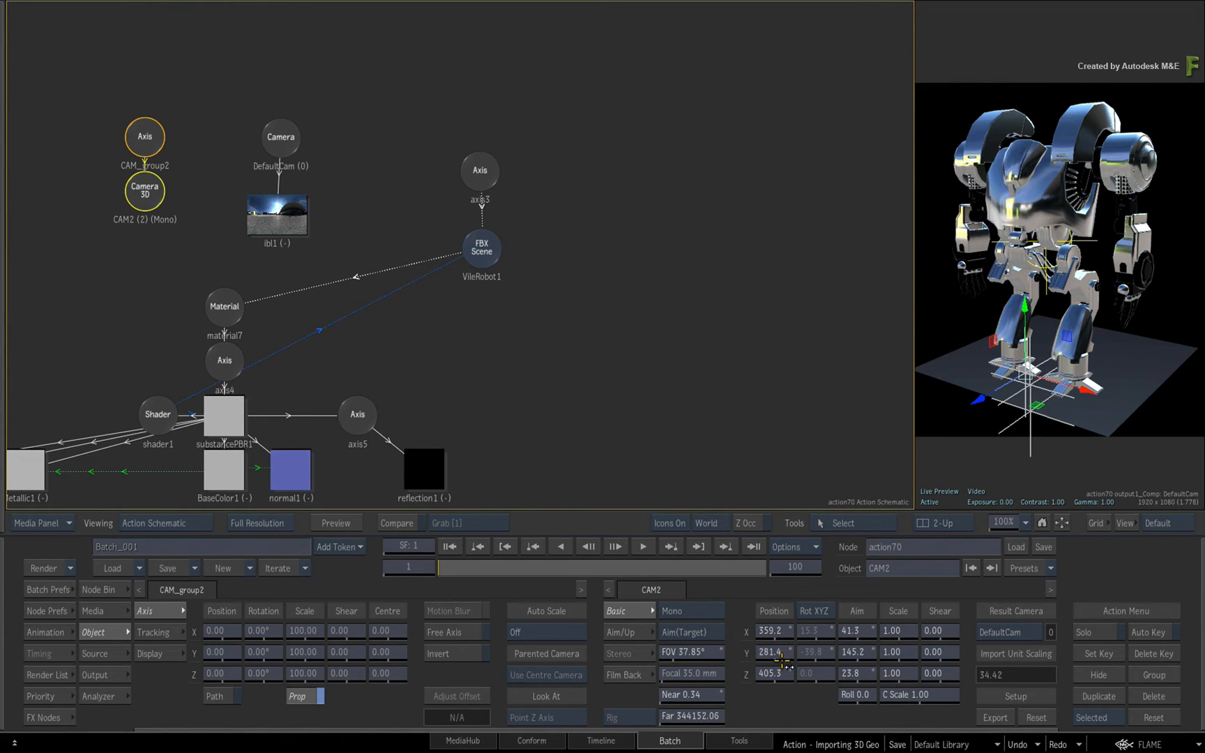
mouse_move(488, 320)
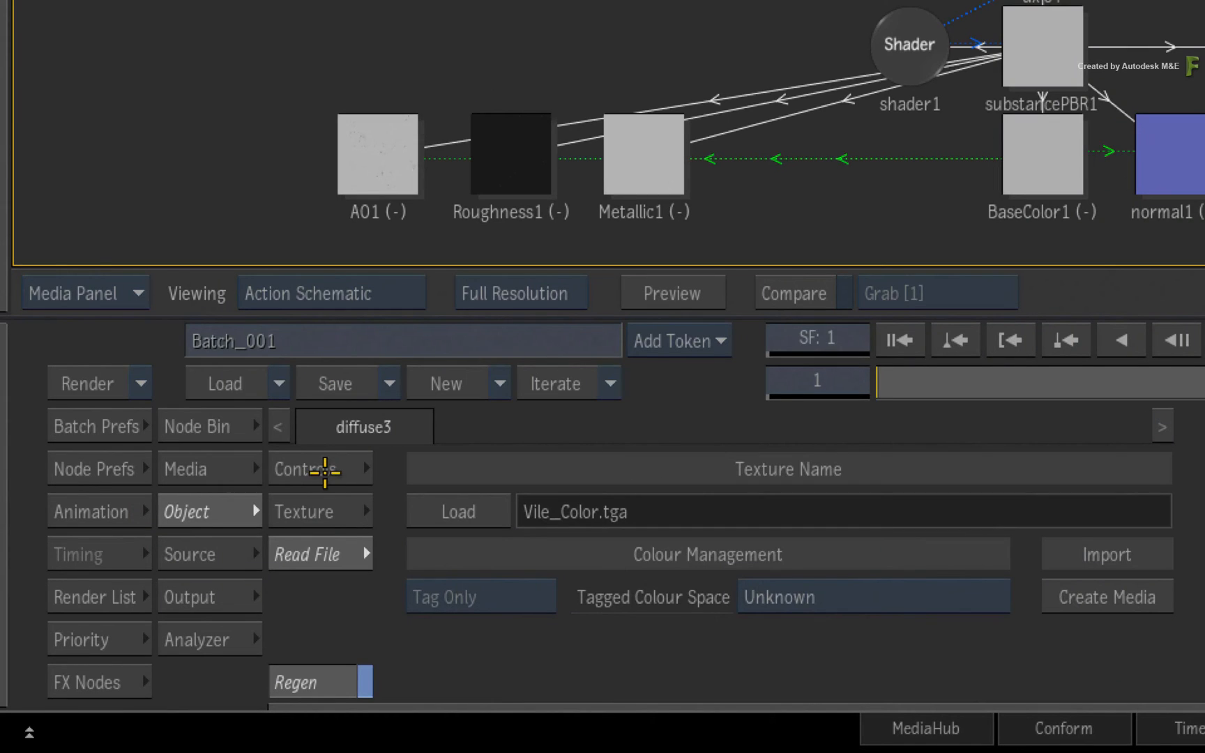
Step: Review the diffuse3 node's Controls, Texture mapping and Read File (Vile_Color.tga) menus
left_click(319, 469)
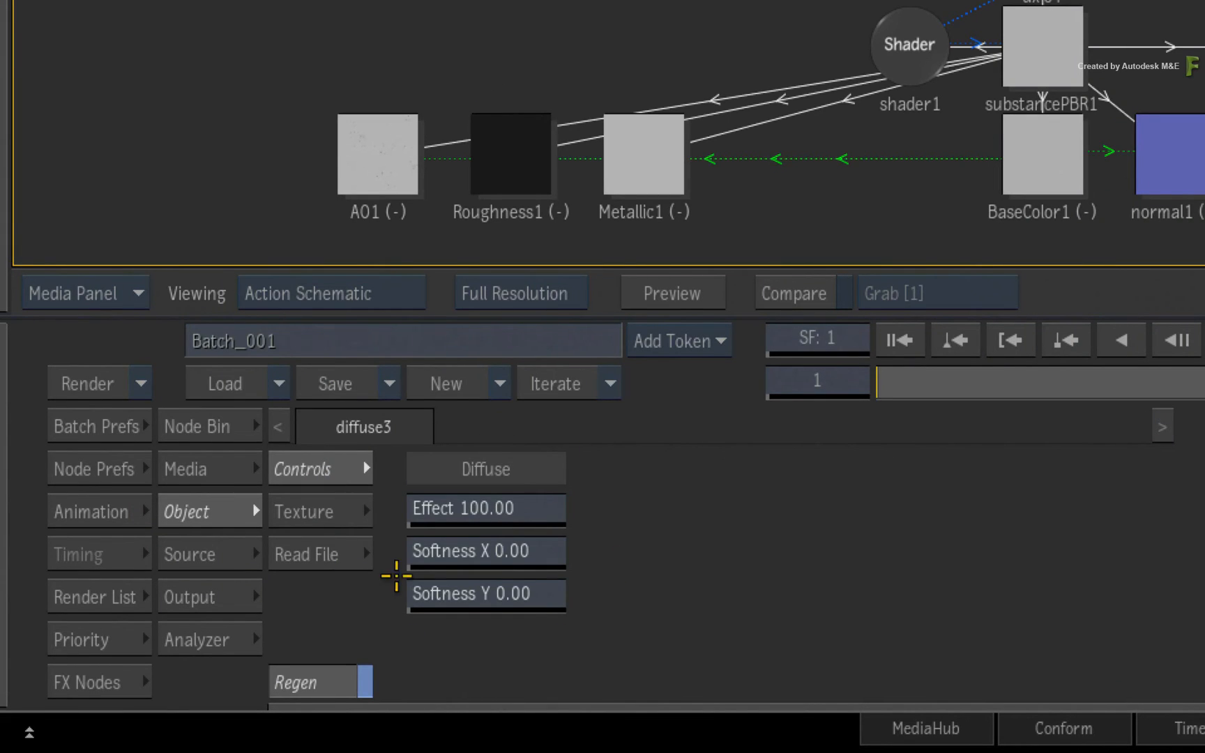
left_click(304, 511)
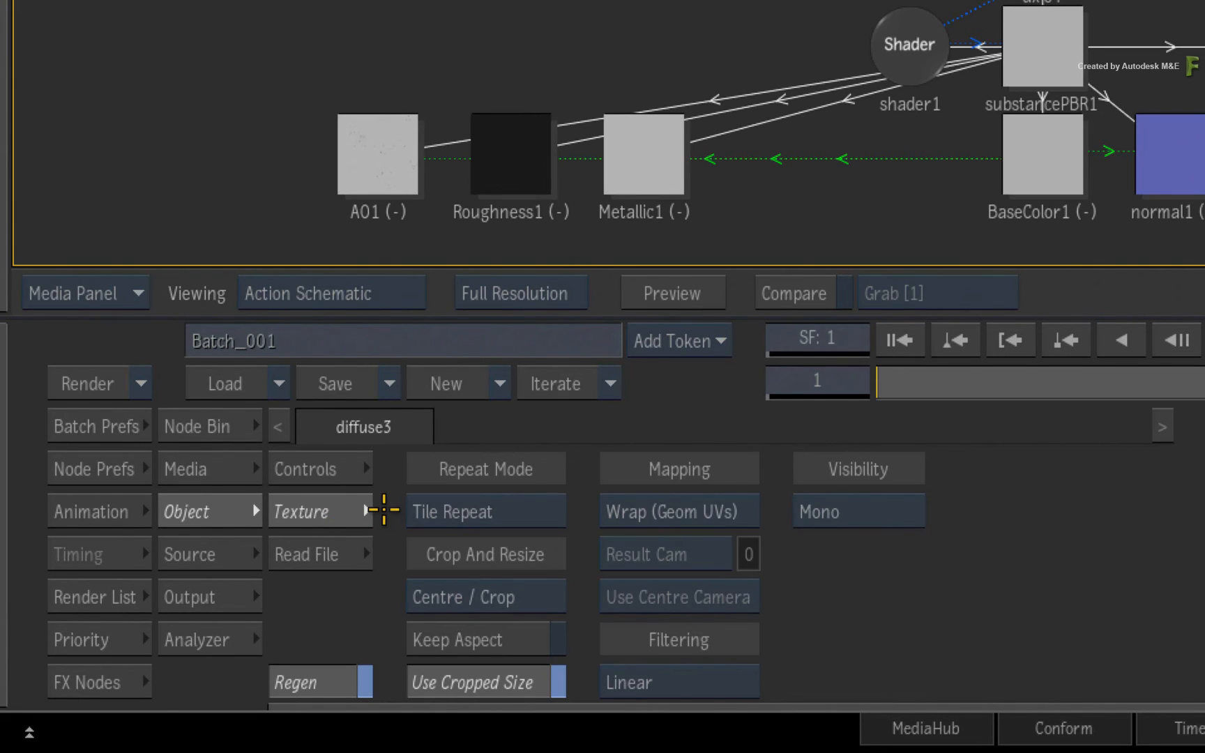
left_click(307, 554)
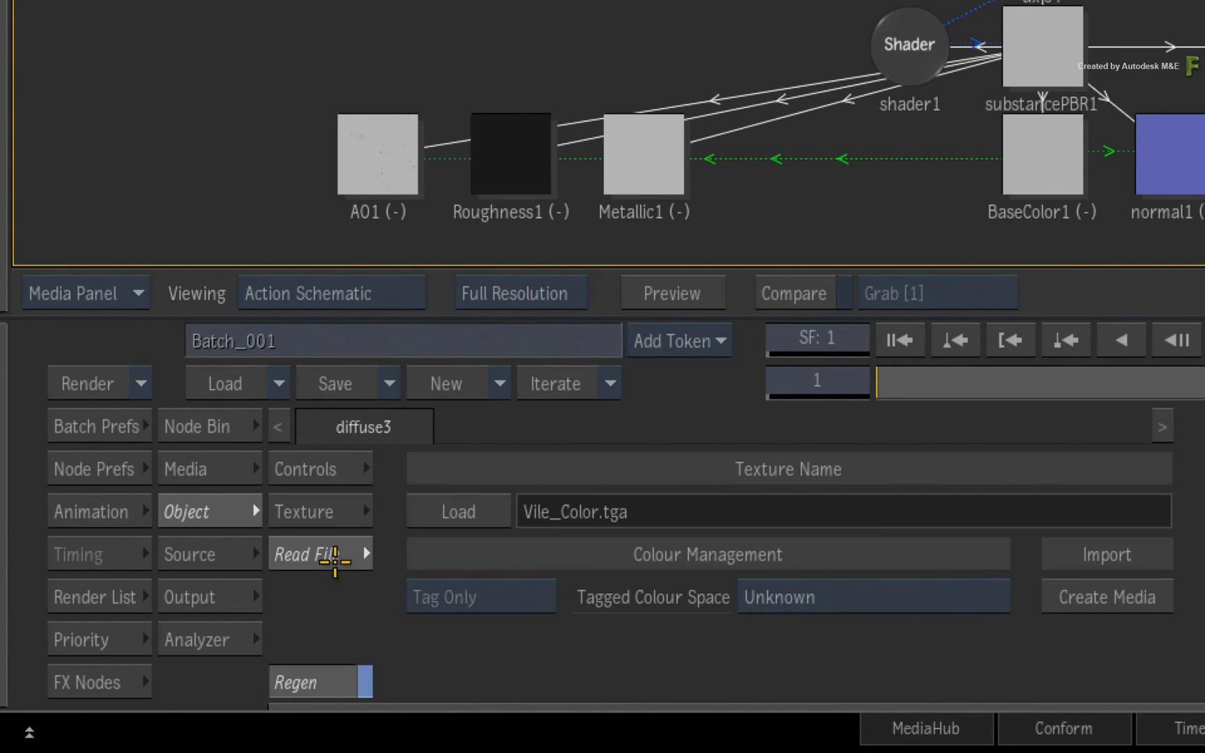
mouse_move(479, 578)
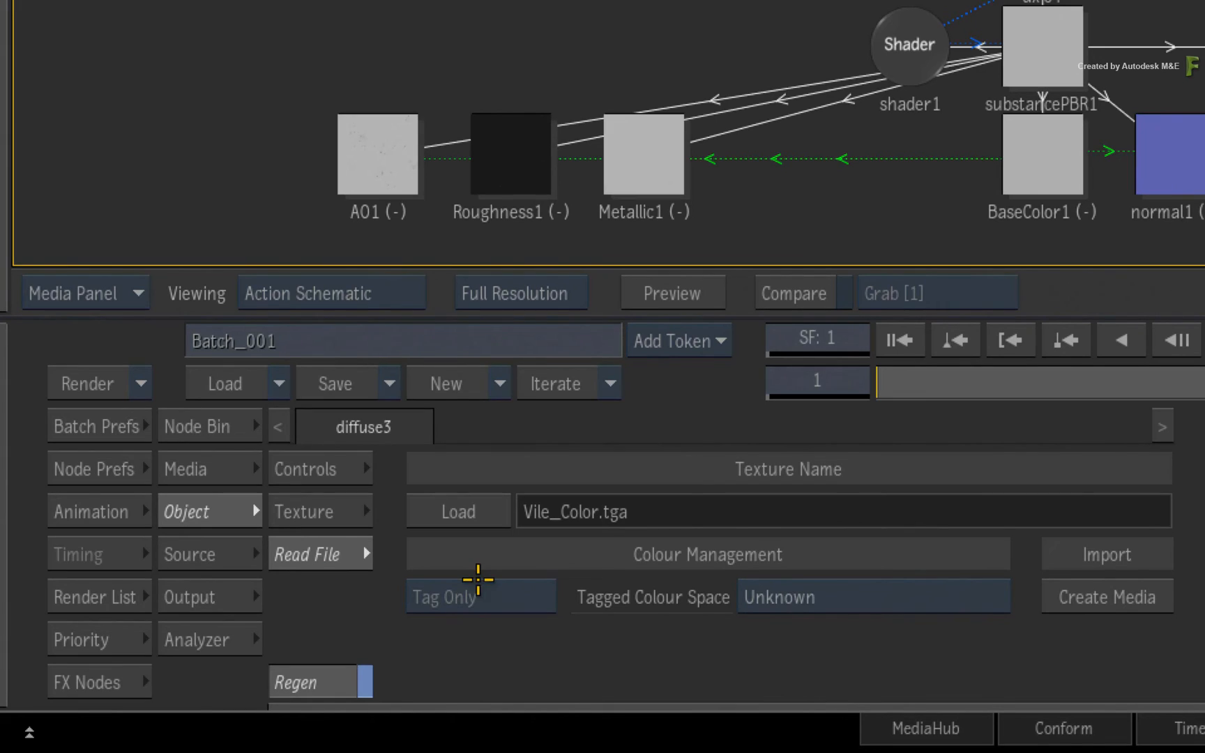
mouse_move(662, 509)
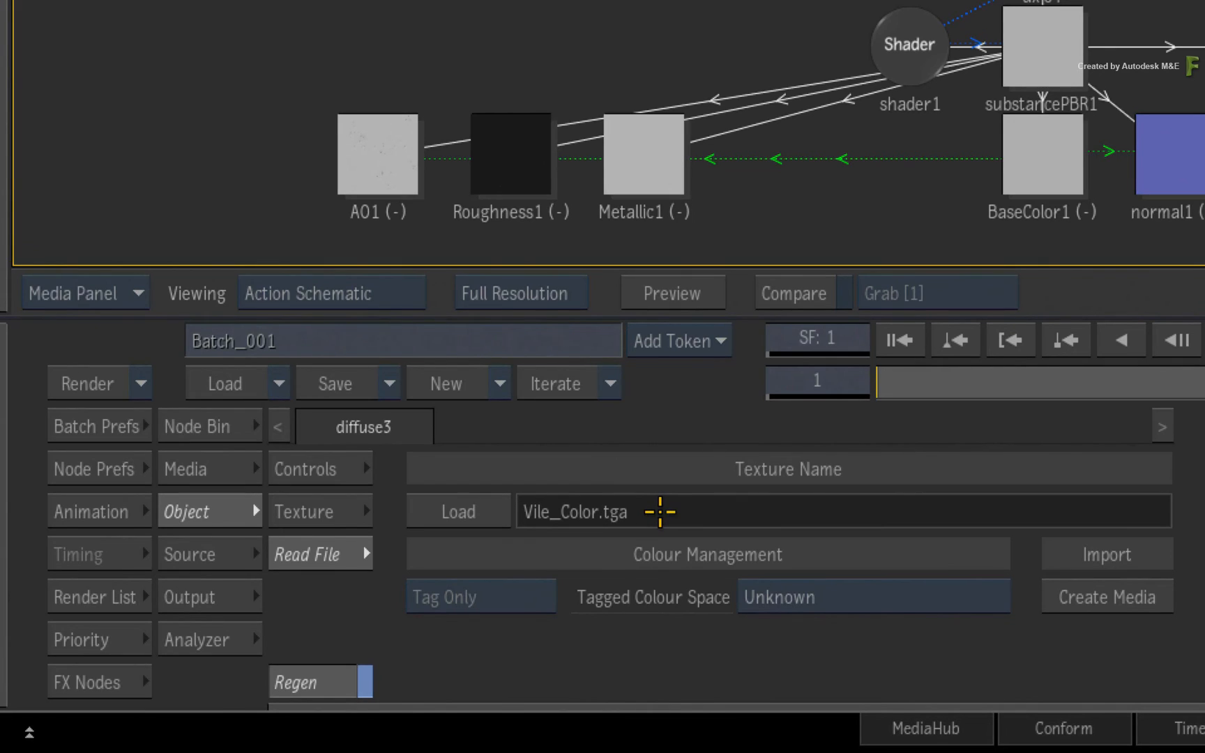
mouse_move(683, 509)
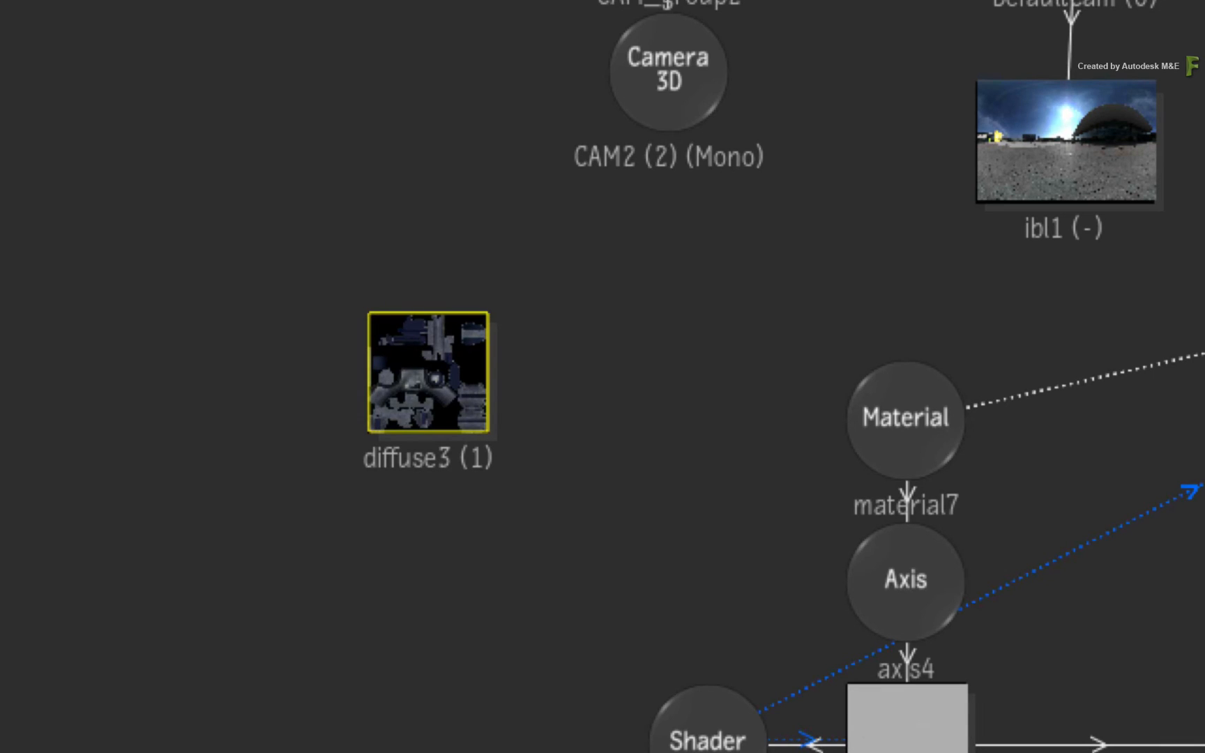
mouse_move(434, 518)
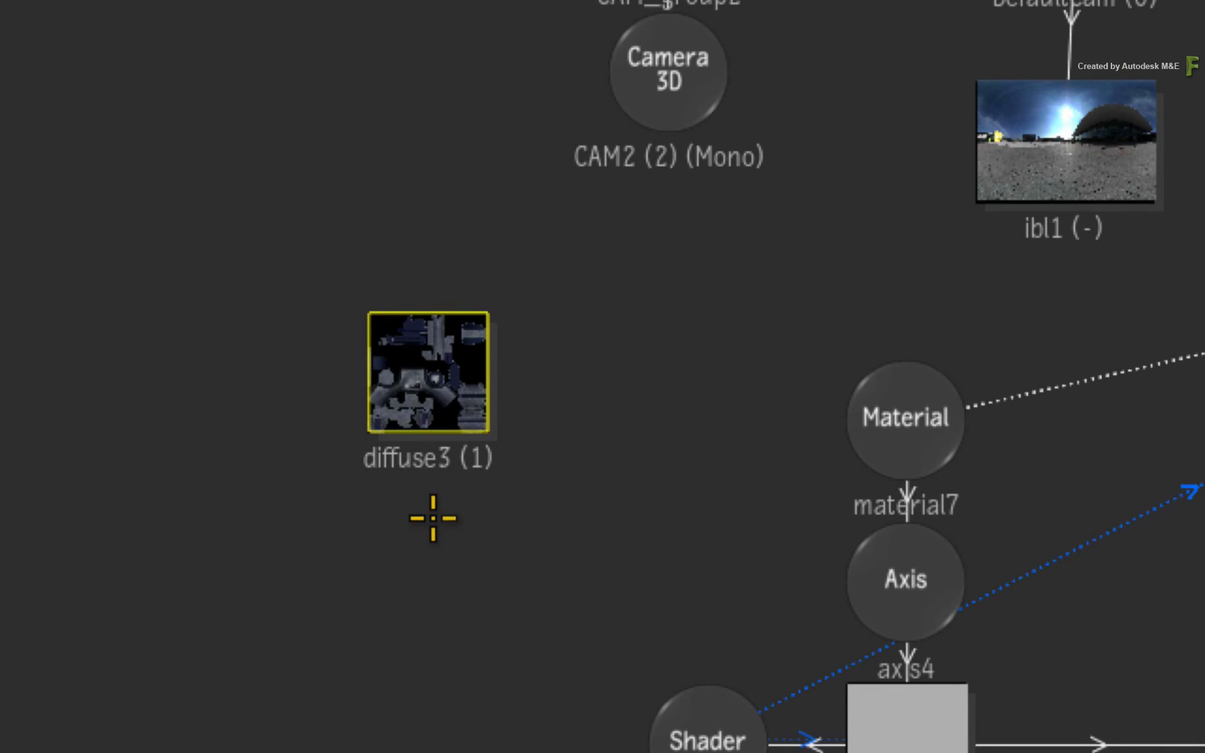
mouse_move(434, 508)
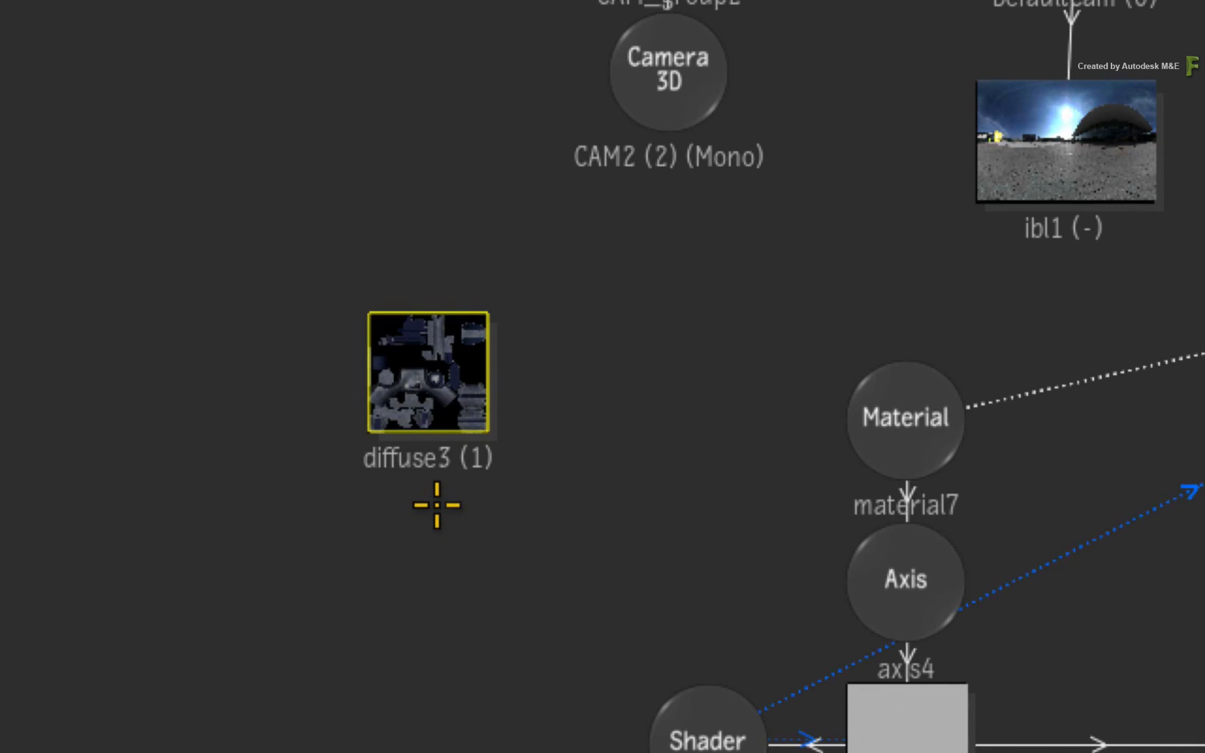
mouse_move(469, 507)
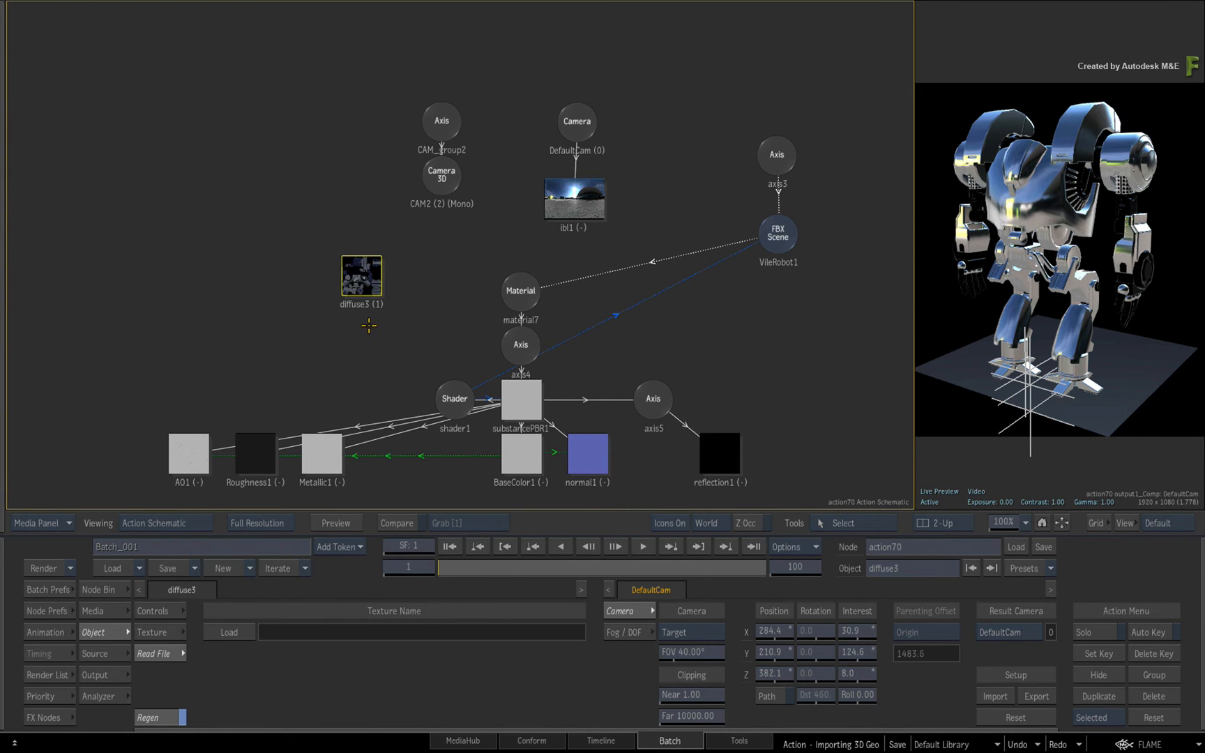
Step: Show the Action Media list holding the Vile_Color and Vile_Color_alpha clips
left_click(92, 611)
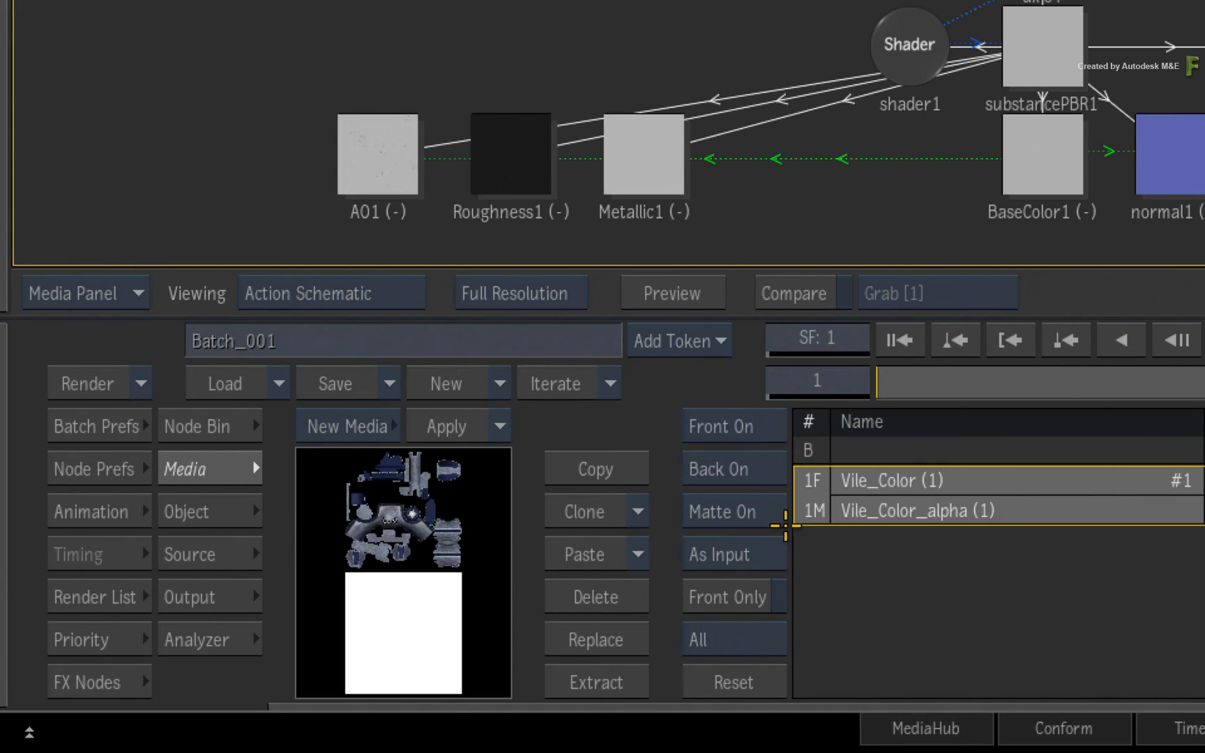
mouse_move(490, 507)
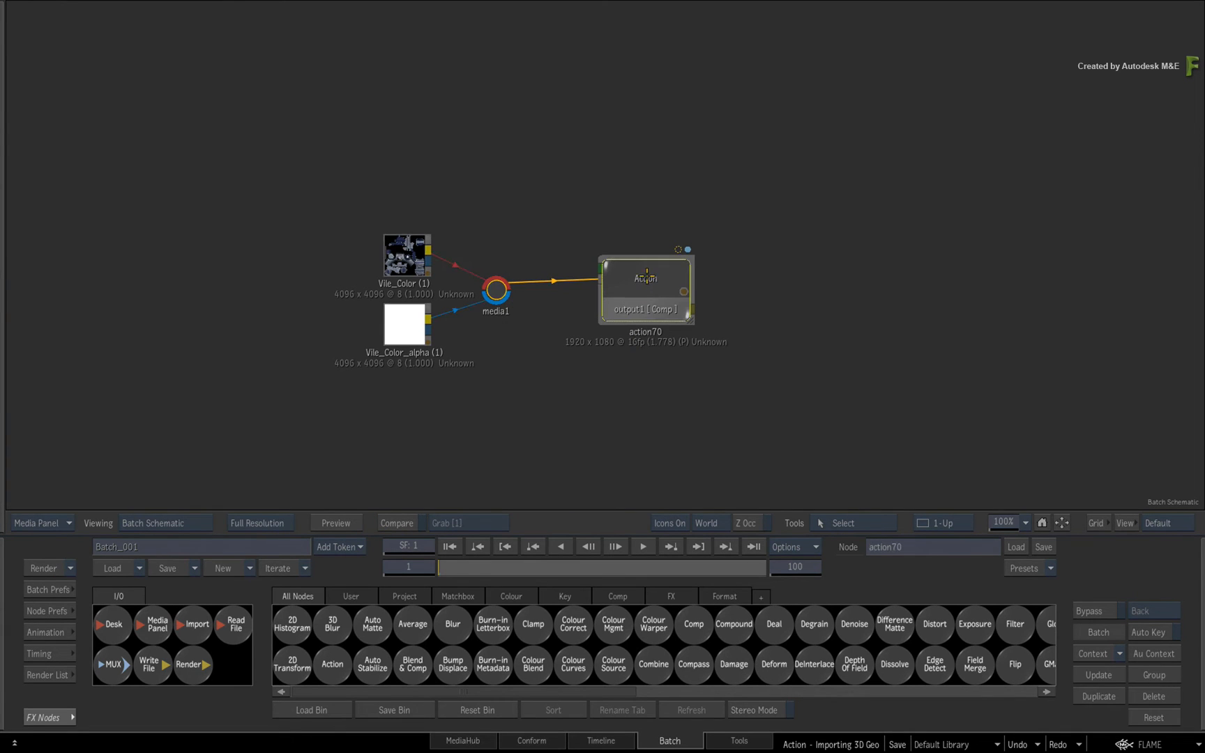
Step: Re-enter action70 from Batch and select the VileRobot1 FBX scene node
double_click(644, 288)
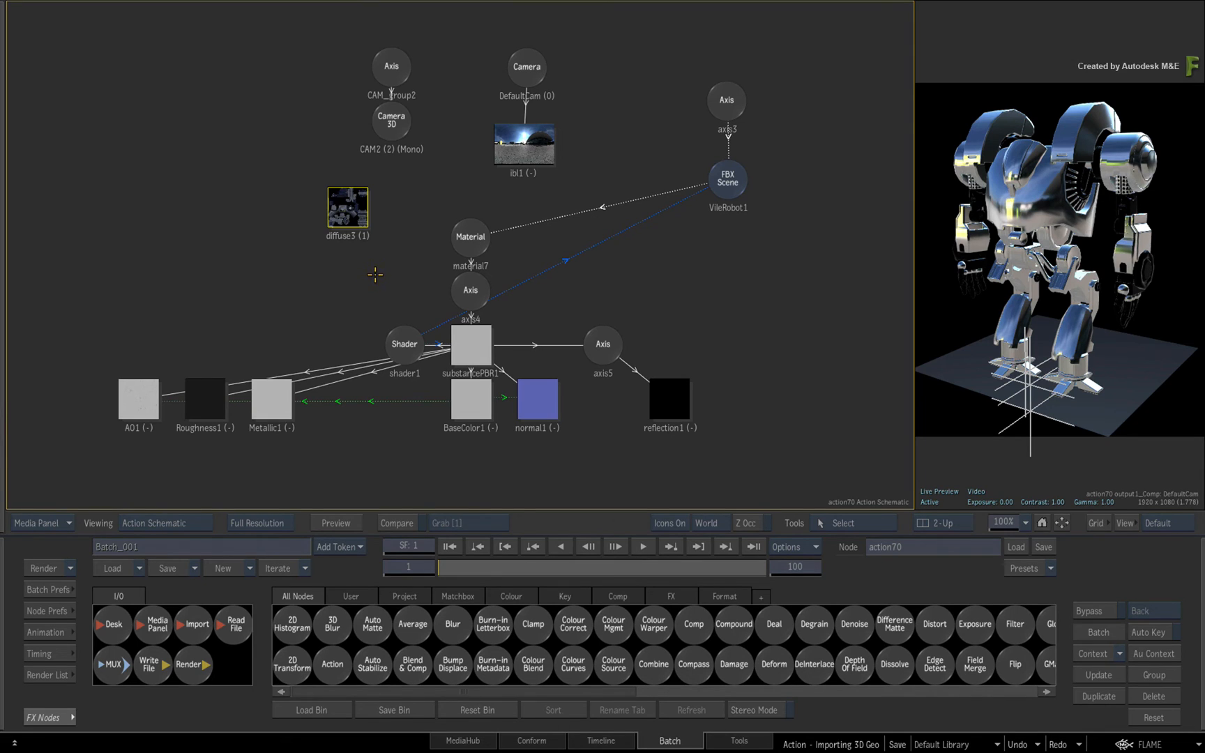
mouse_move(391, 439)
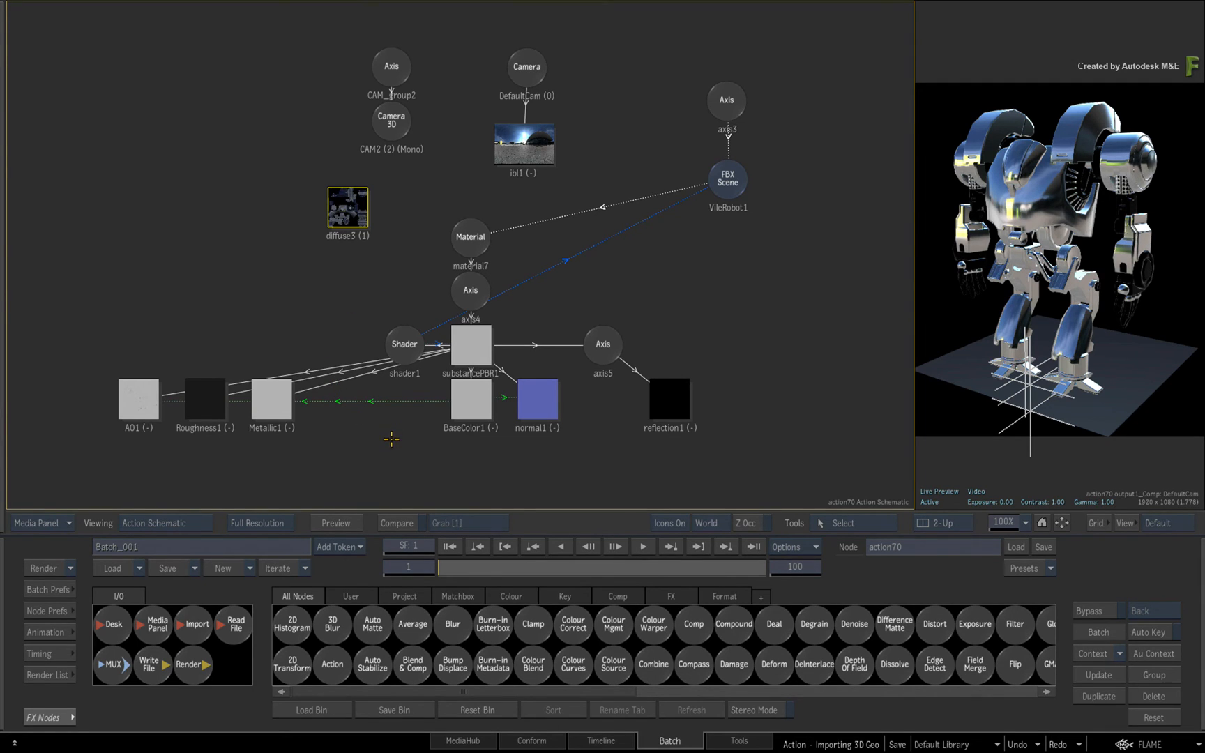
mouse_move(403, 438)
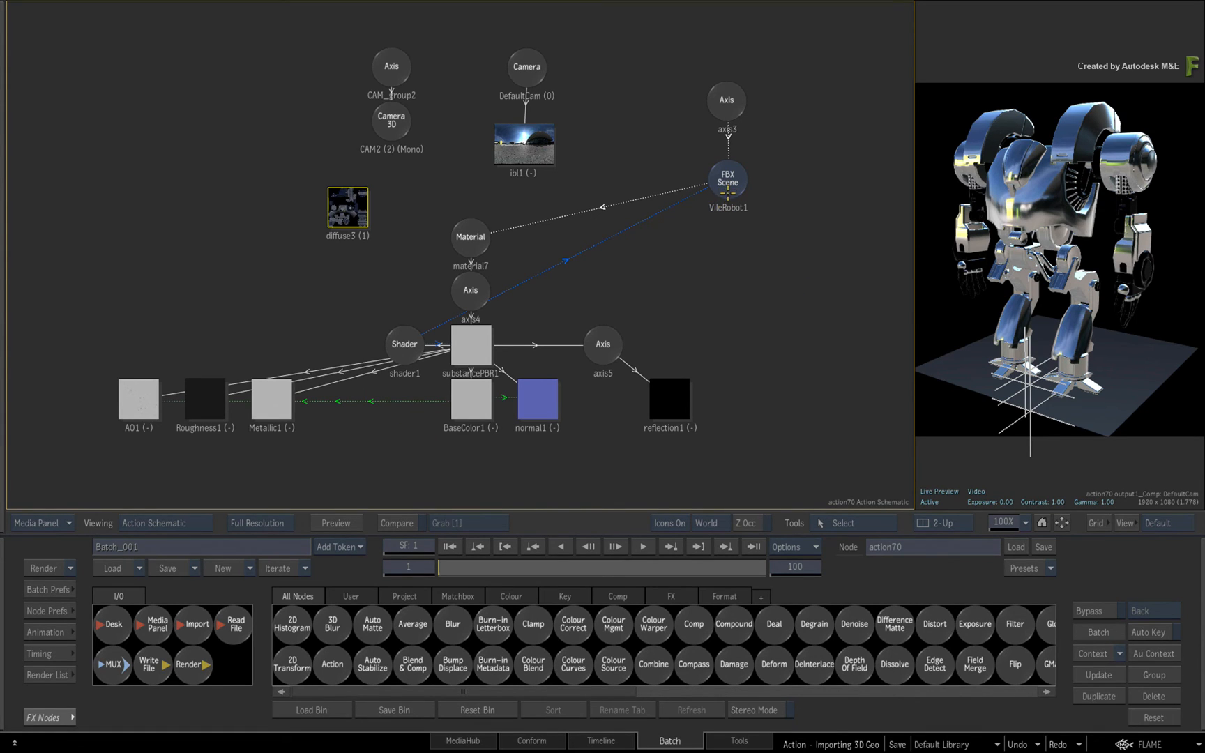
left_click(725, 181)
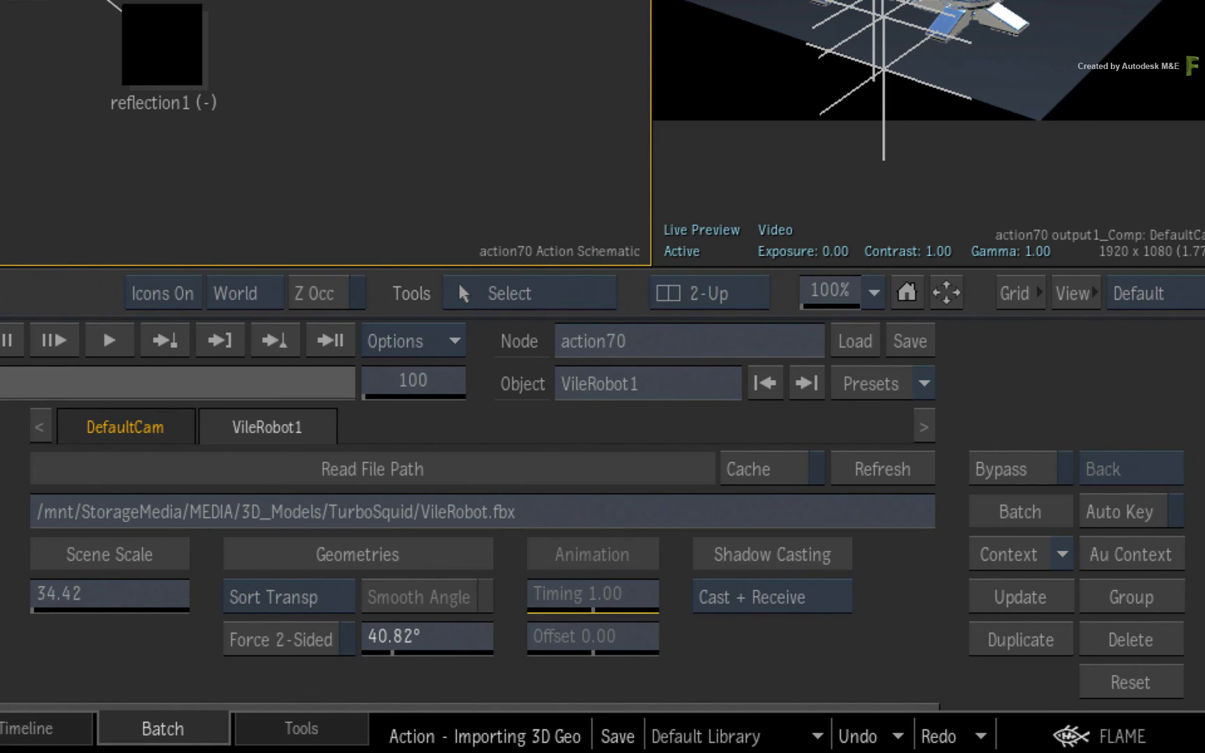
mouse_move(680, 467)
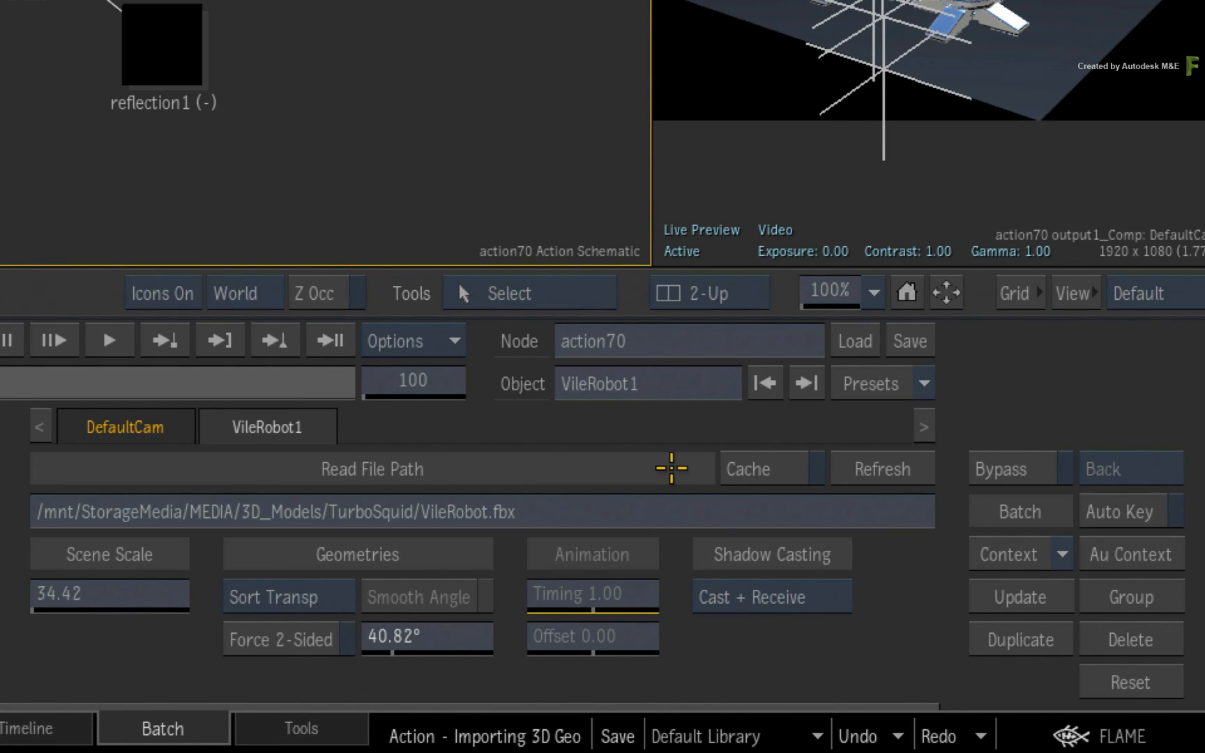
mouse_move(666, 469)
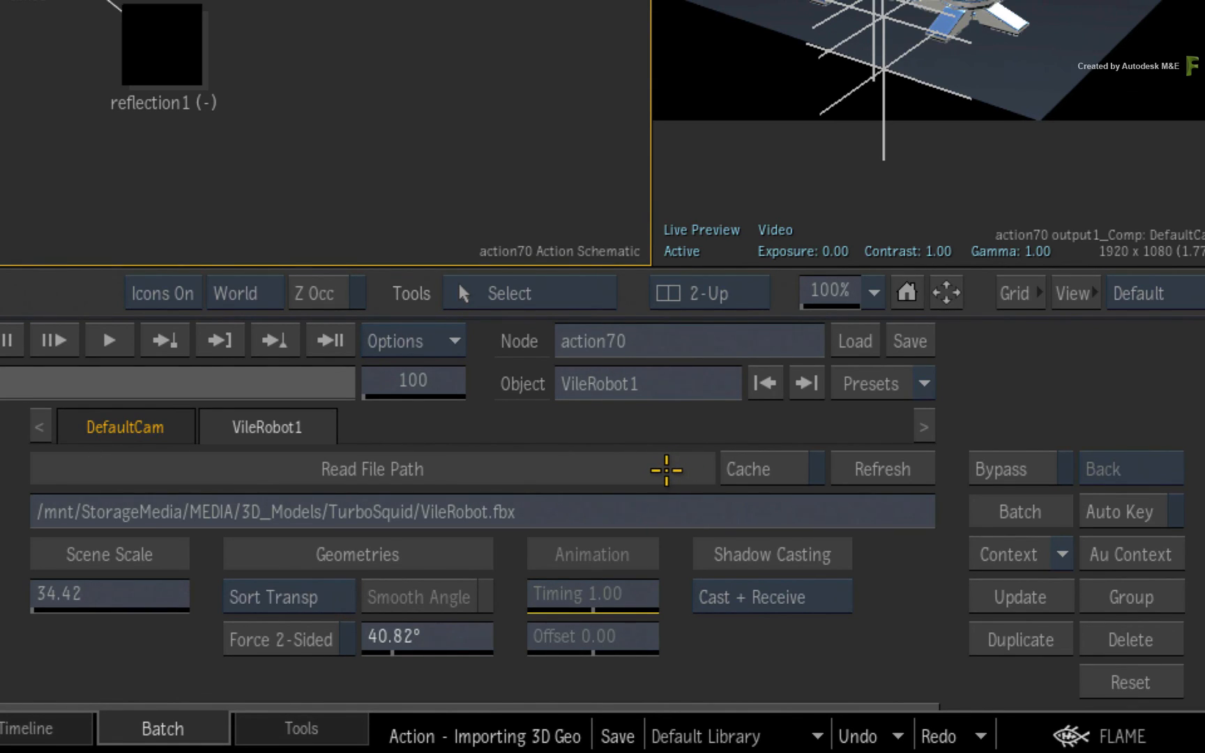
mouse_move(677, 470)
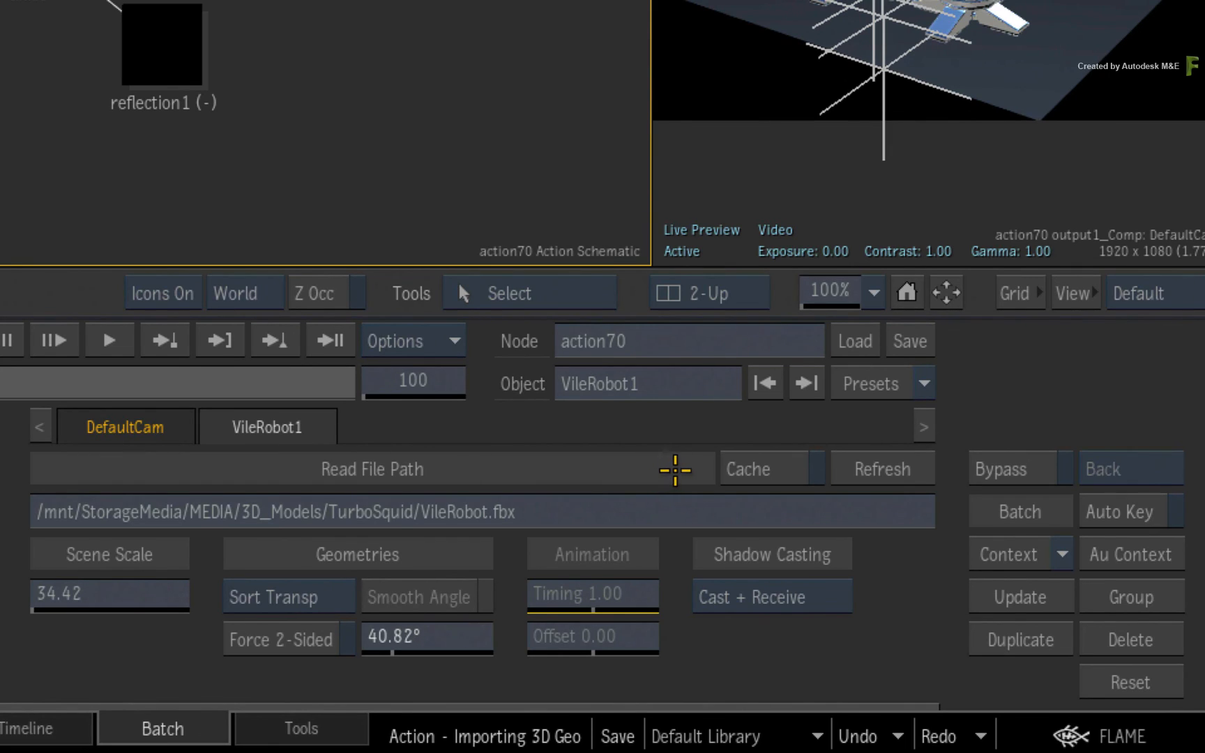
mouse_move(722, 462)
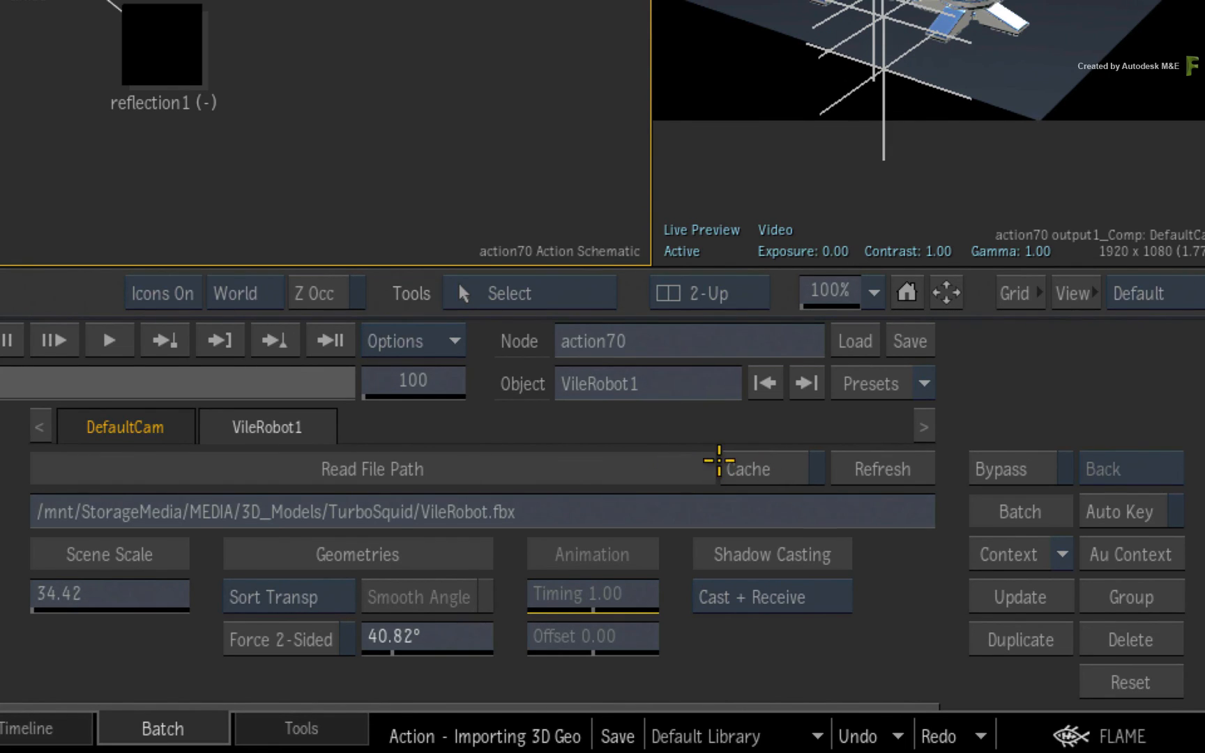
Step: Turn on Cache for the VileRobot1 FBX scene and exit Action to the Batch schematic
left_click(745, 469)
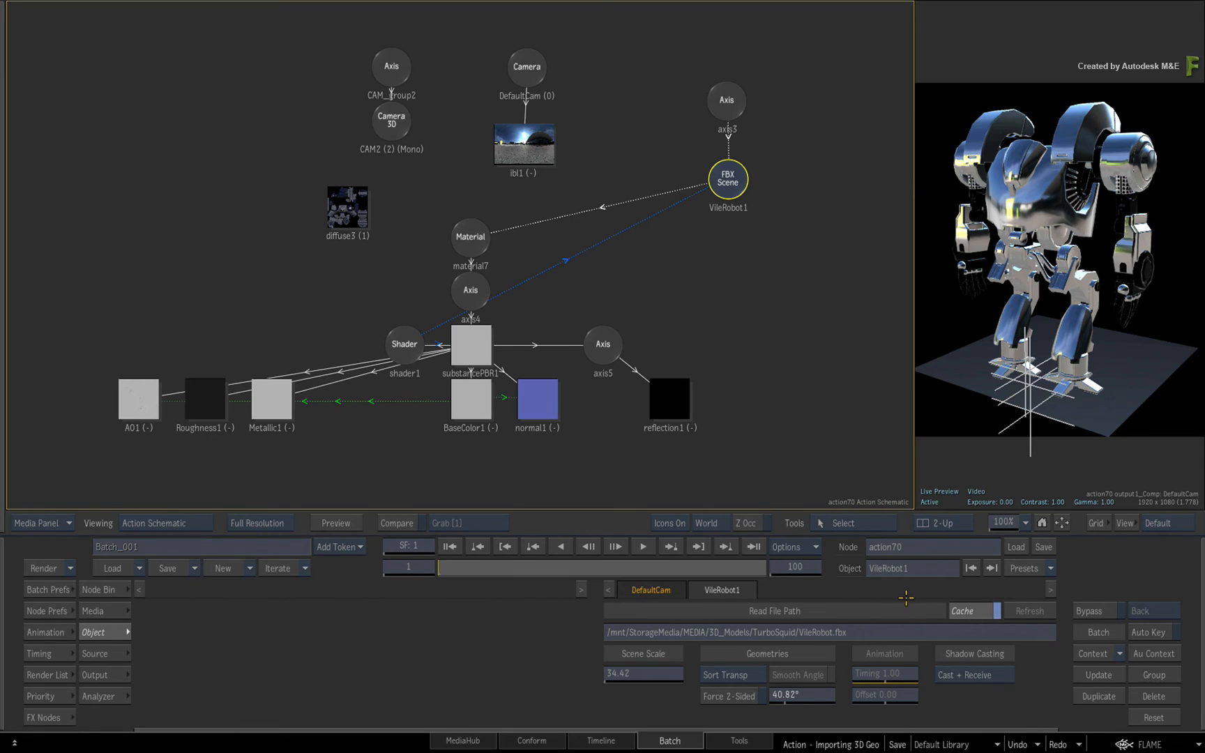
left_click(163, 524)
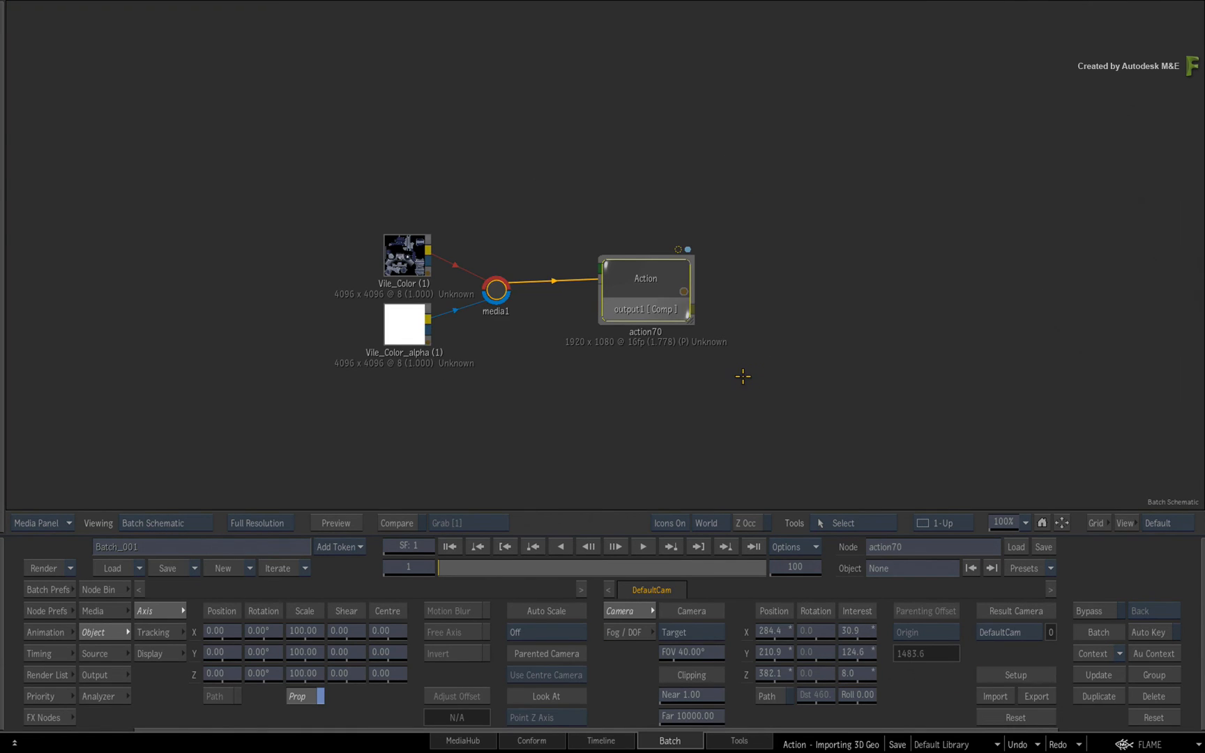